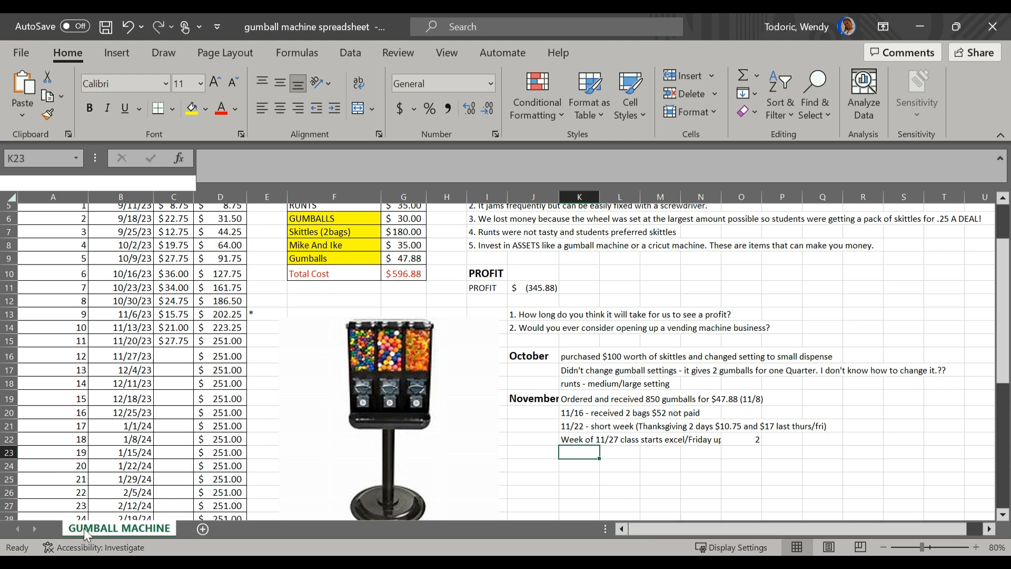
# Enter 31.25 as the week 12 (11/27/23) sales in cell C16.
pyautogui.scroll(3)
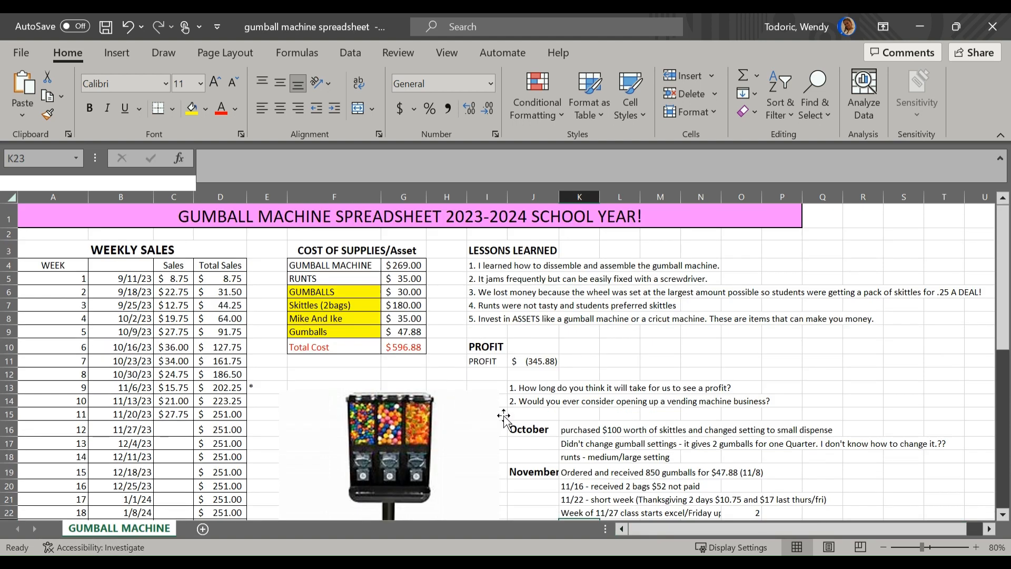
pyautogui.moveTo(523, 307)
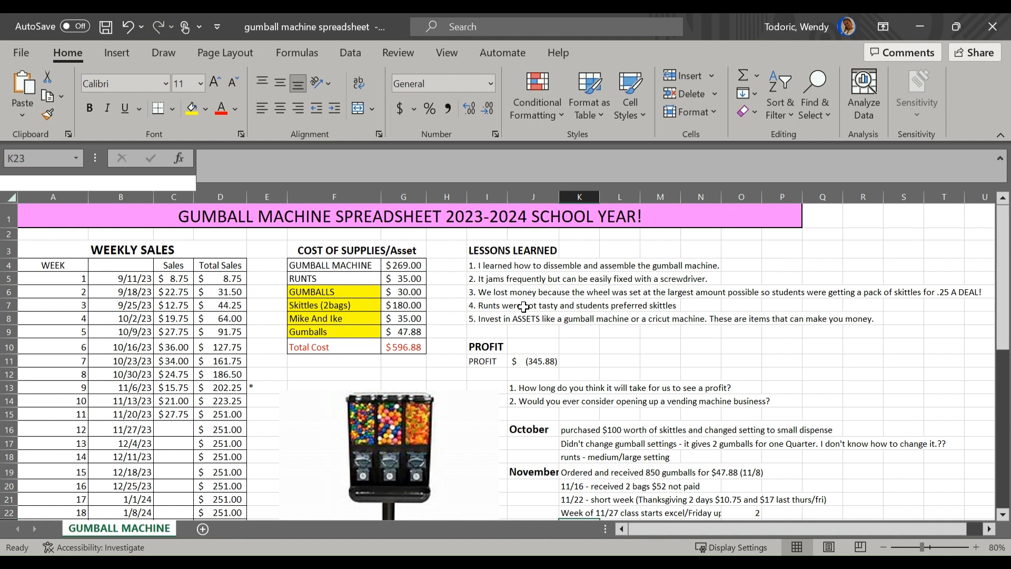
pyautogui.scroll(-3)
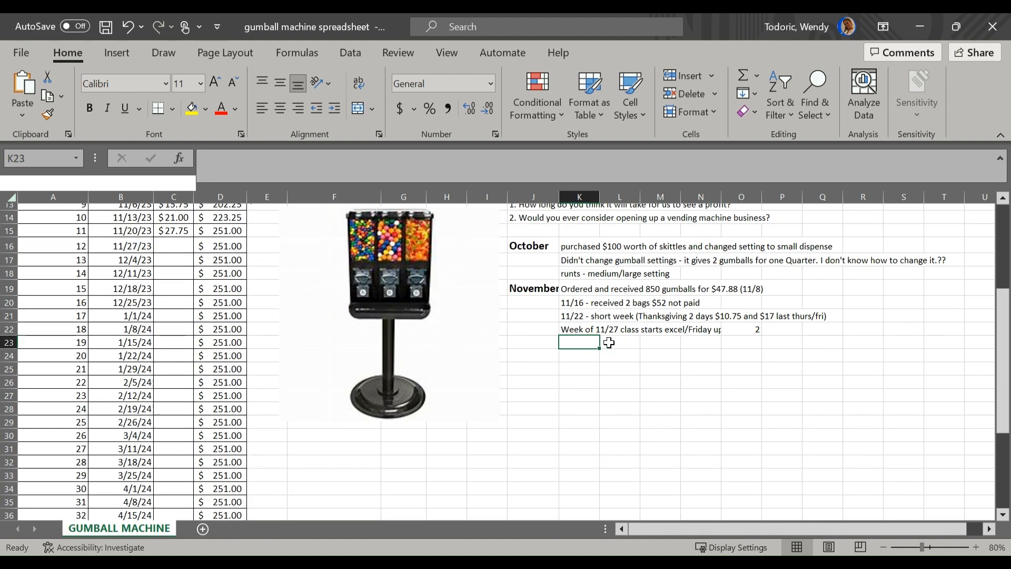
pyautogui.scroll(3)
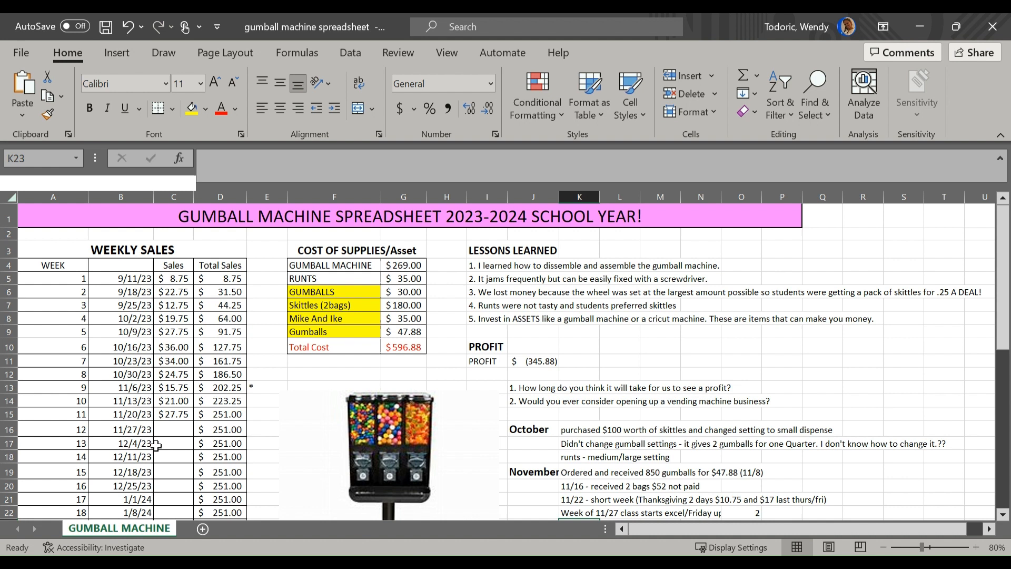
pyautogui.click(173, 429)
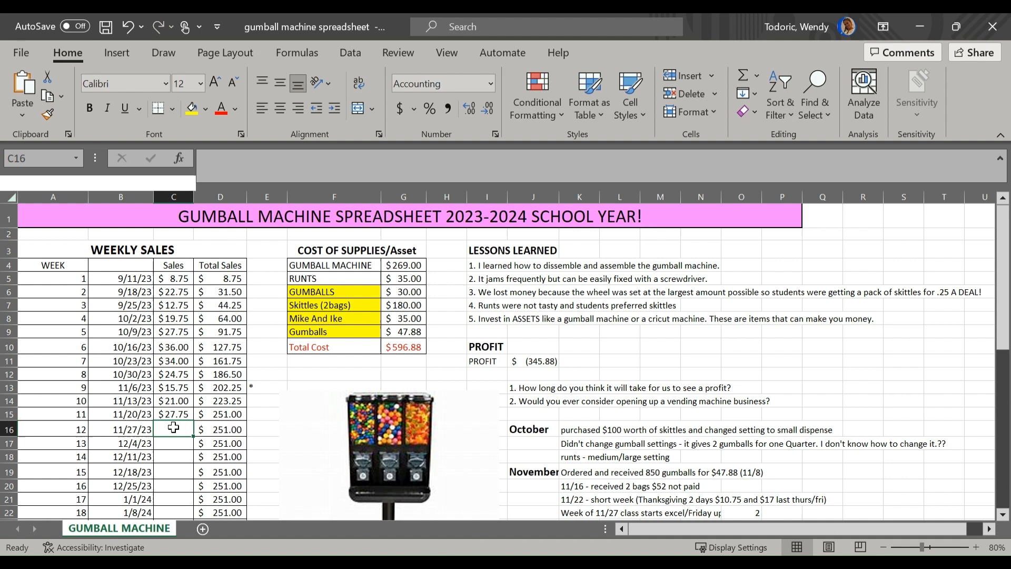
pyautogui.moveTo(116, 430)
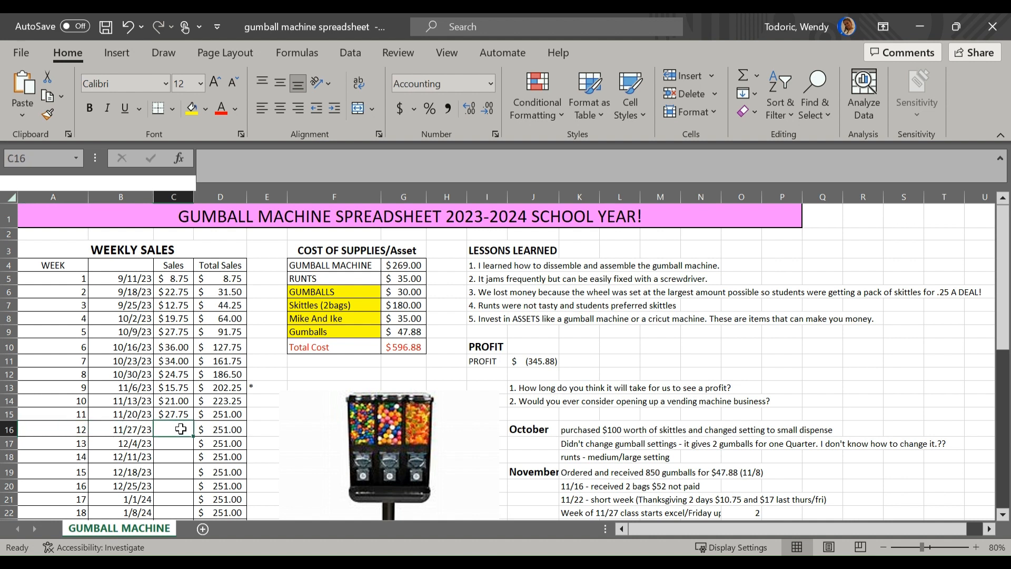
pyautogui.write('31')
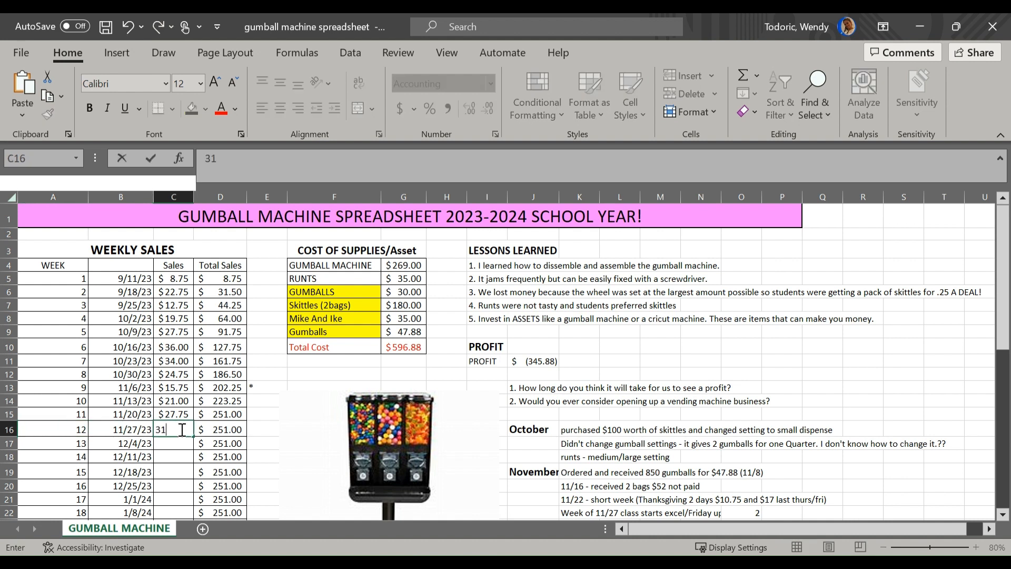
pyautogui.write('.2')
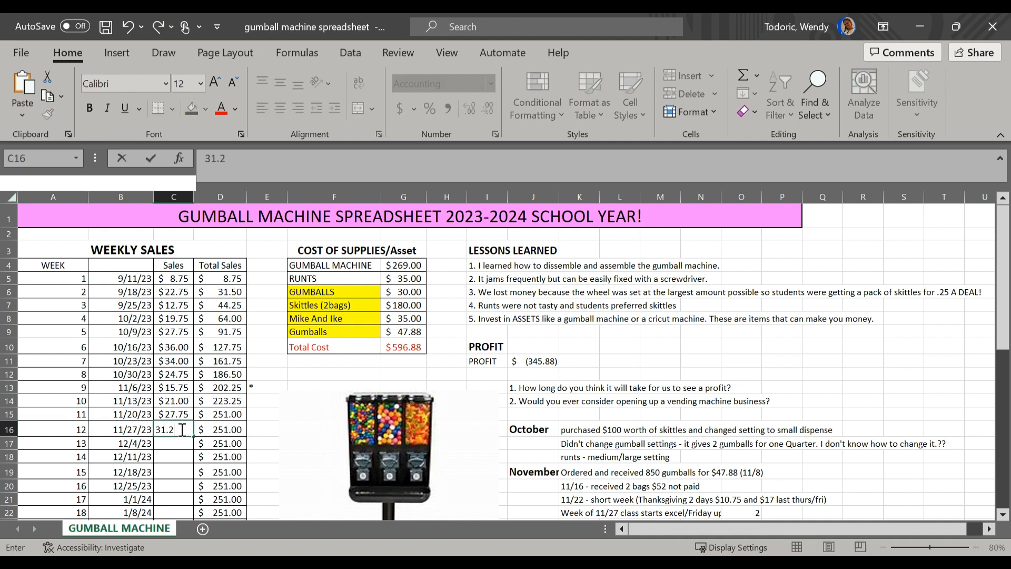
pyautogui.press('Return')
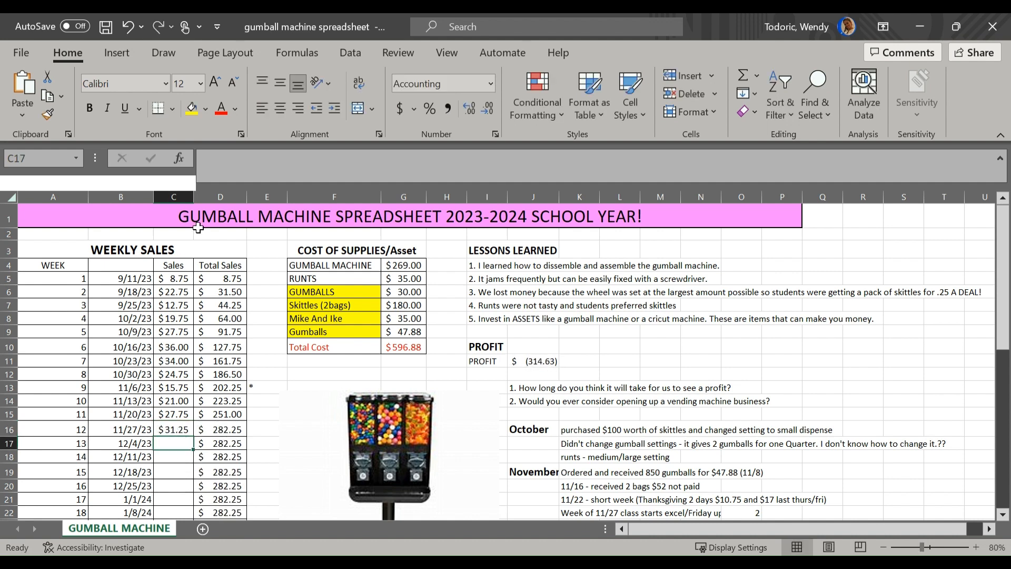
pyautogui.moveTo(194, 197)
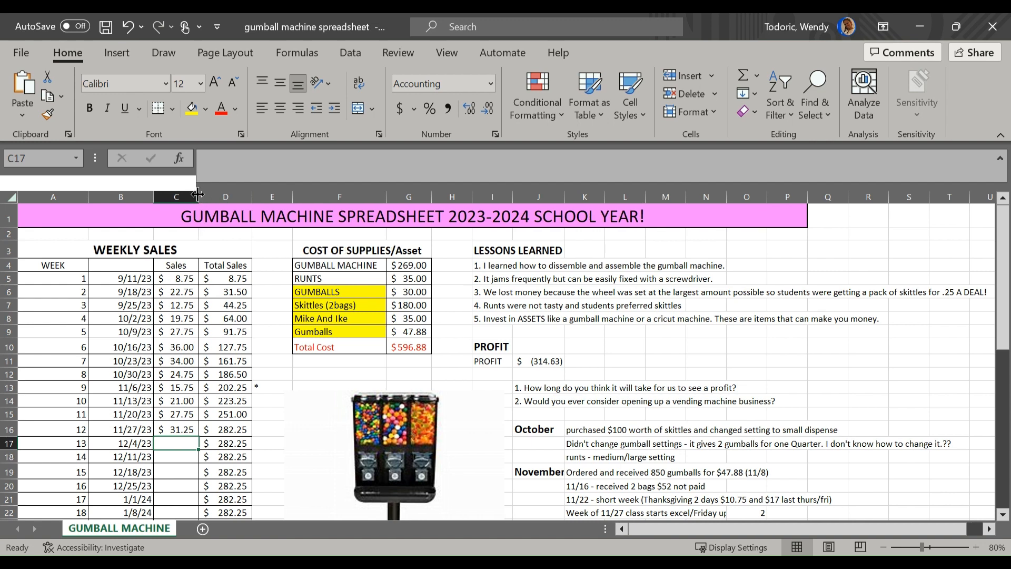
# Widen the Sales column by dragging the column C header border right.
pyautogui.moveTo(199, 196); pyautogui.dragTo(246, 195)
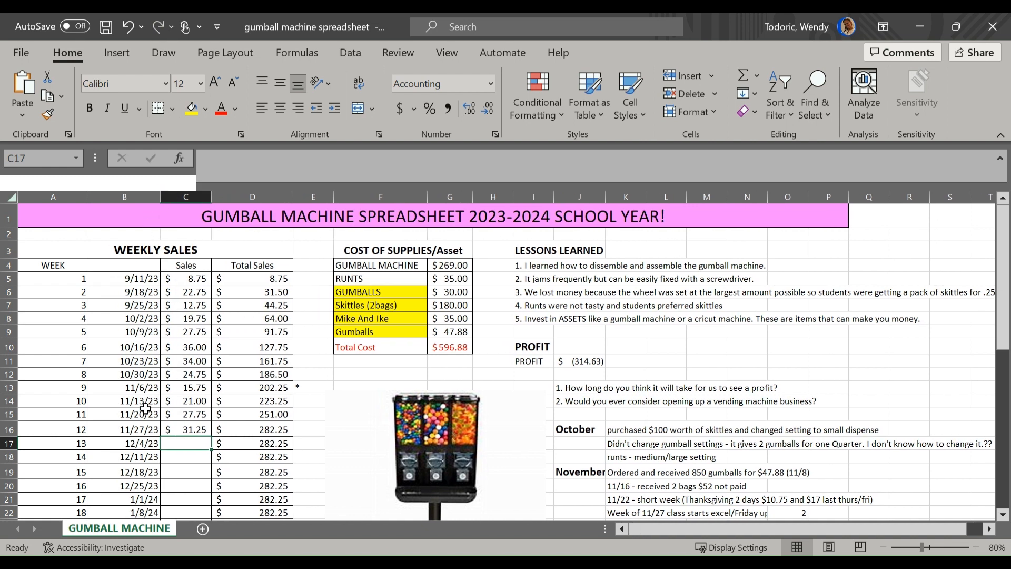
pyautogui.moveTo(318, 294)
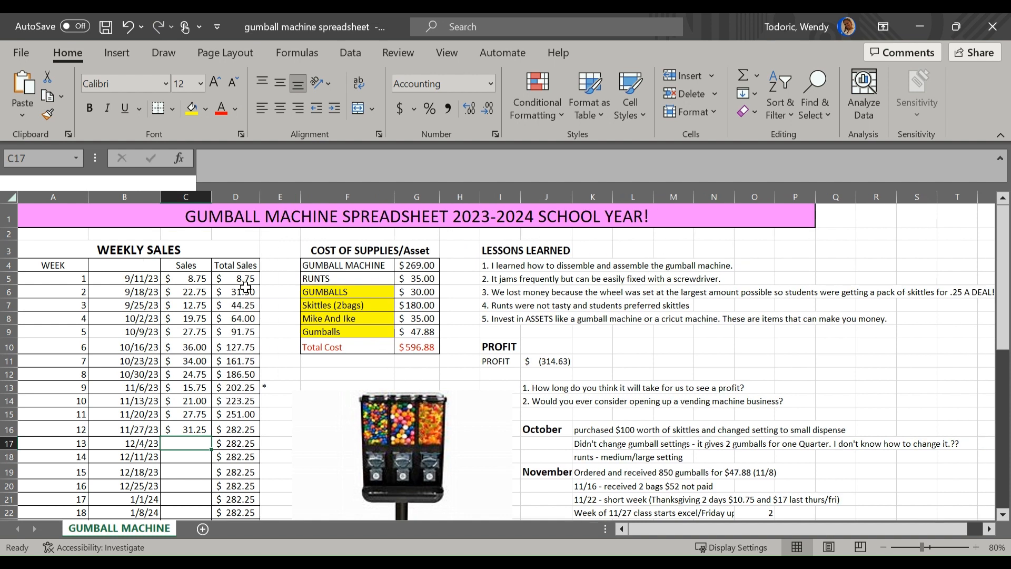
pyautogui.moveTo(547, 384)
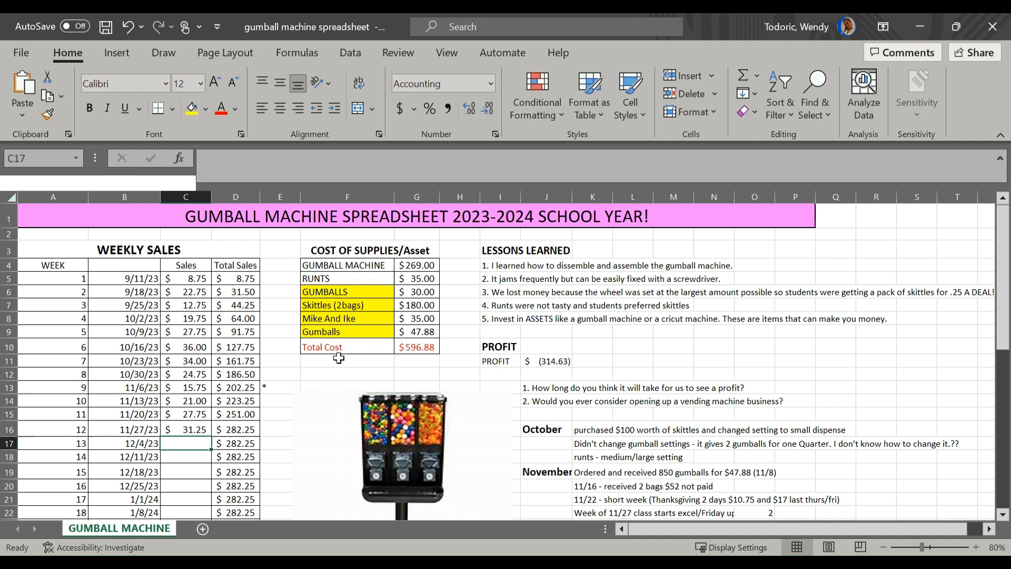
pyautogui.moveTo(407, 271)
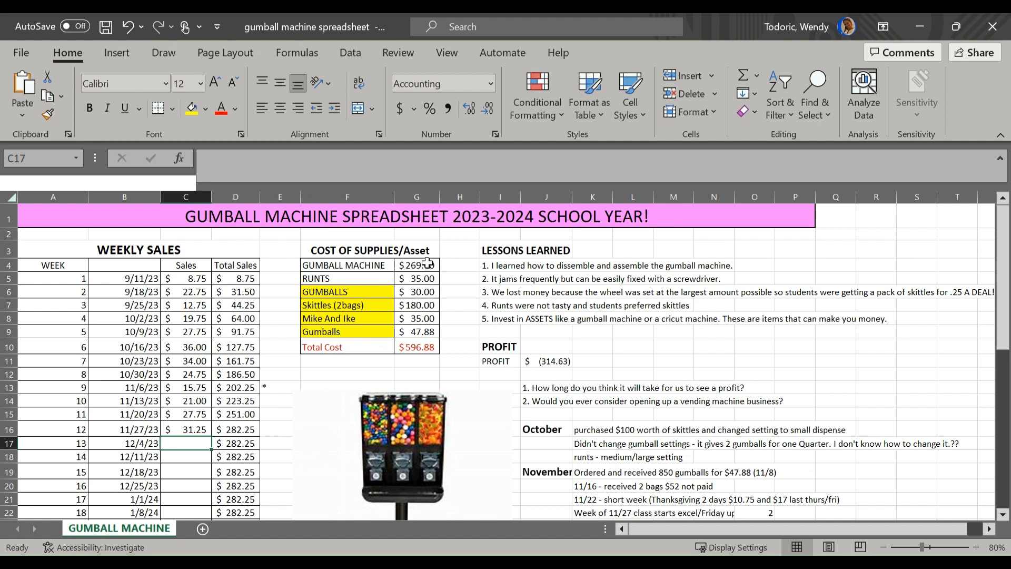
# Review the cost table entries, then select the November notes heading for formatting.
pyautogui.click(416, 266)
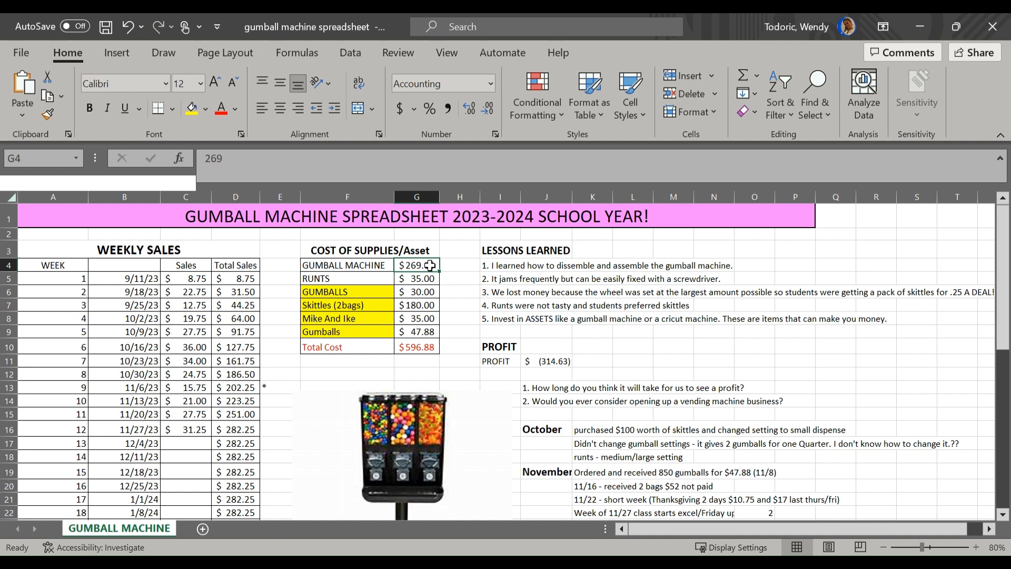
pyautogui.scroll(-3)
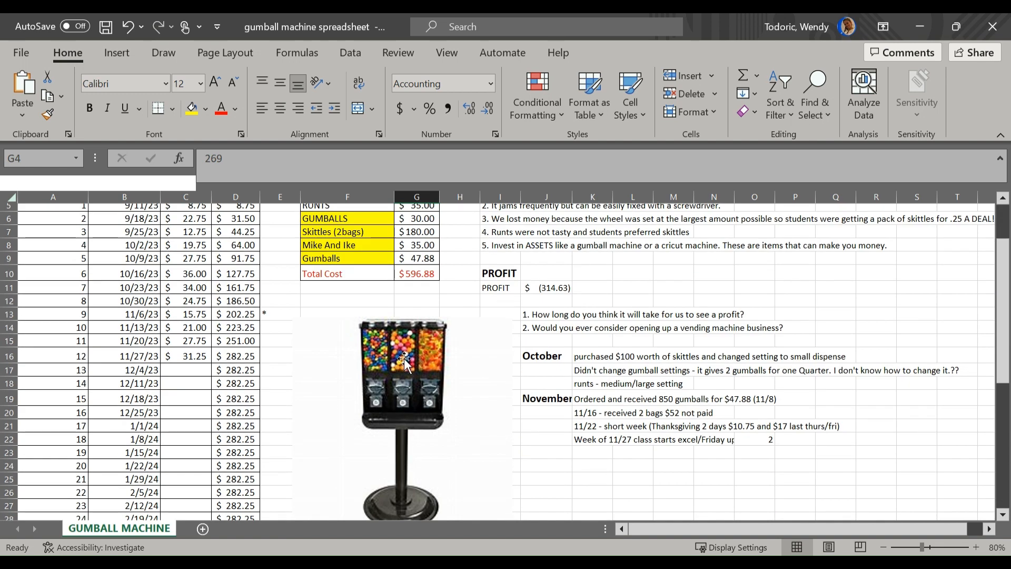
pyautogui.scroll(3)
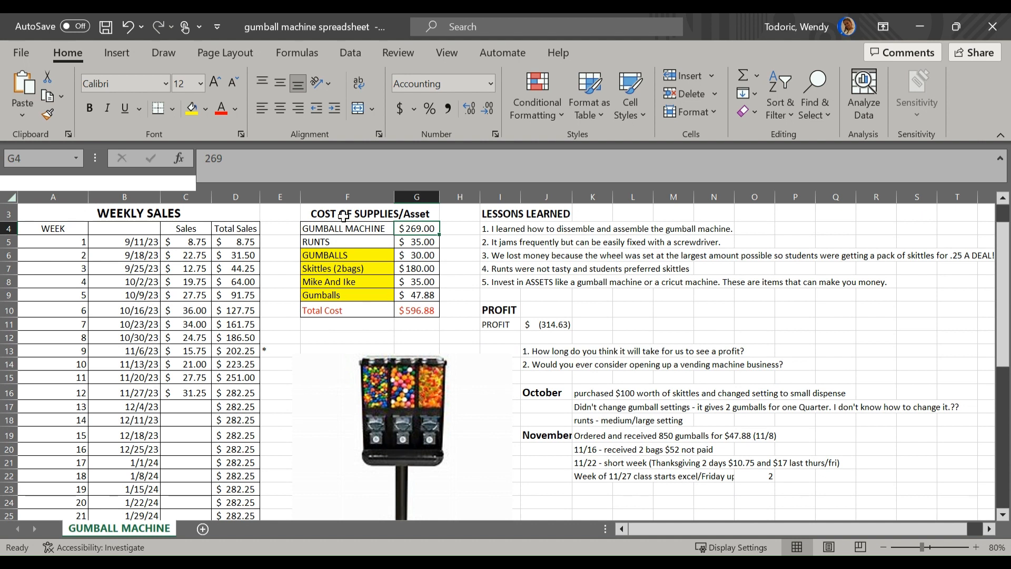
pyautogui.click(347, 241)
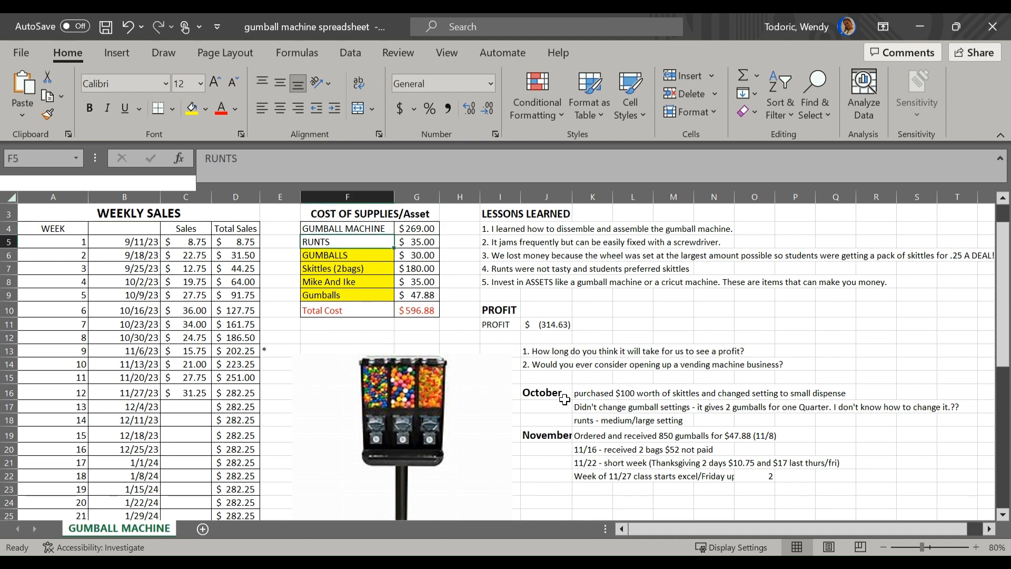
pyautogui.moveTo(553, 403)
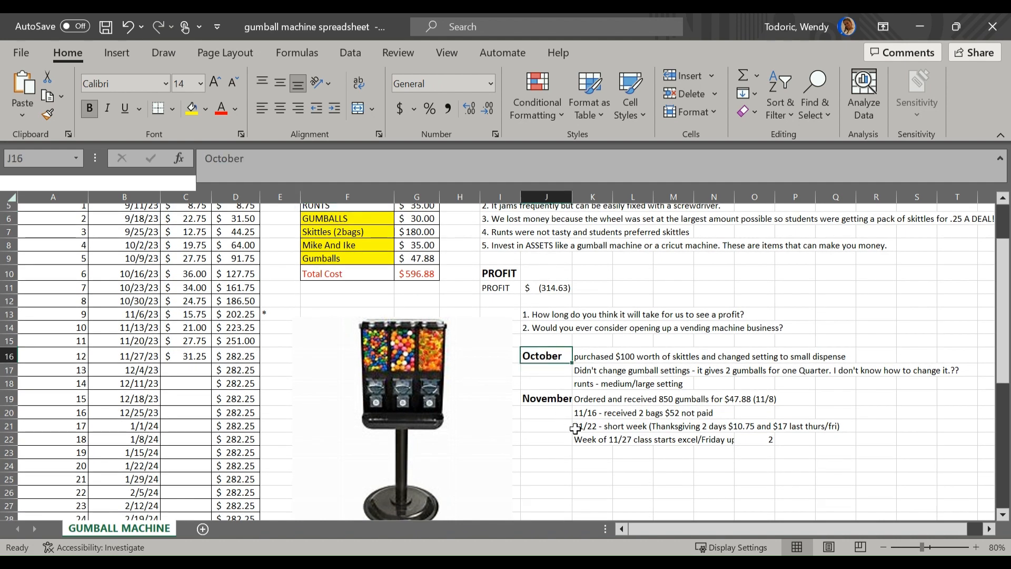
pyautogui.click(547, 398)
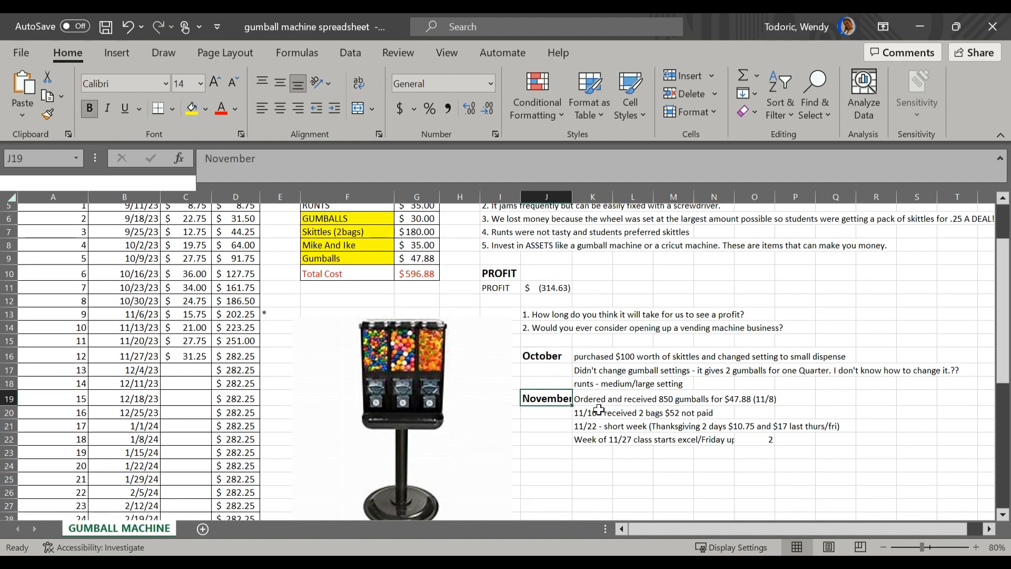
pyautogui.moveTo(675, 422)
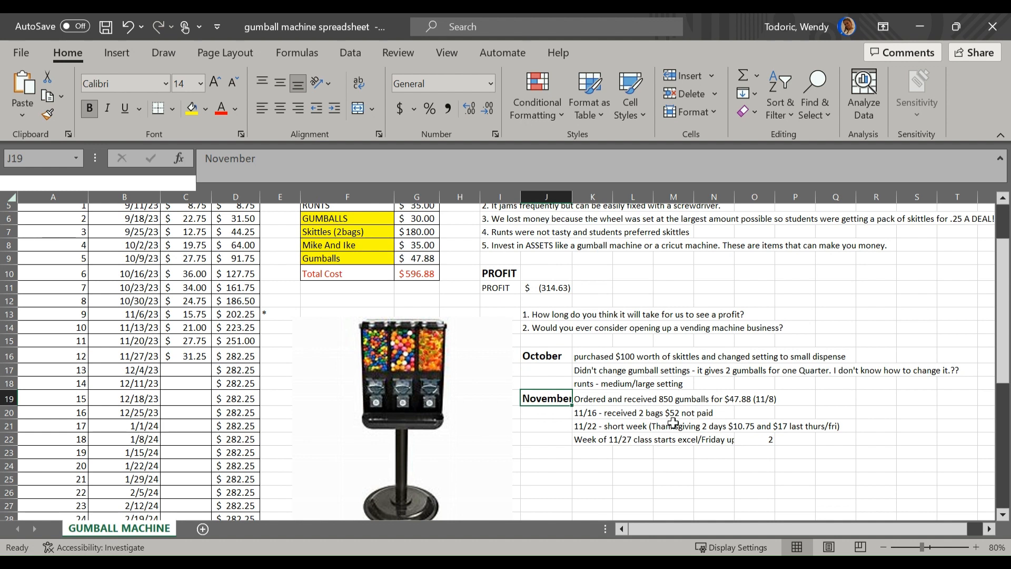
pyautogui.moveTo(692, 436)
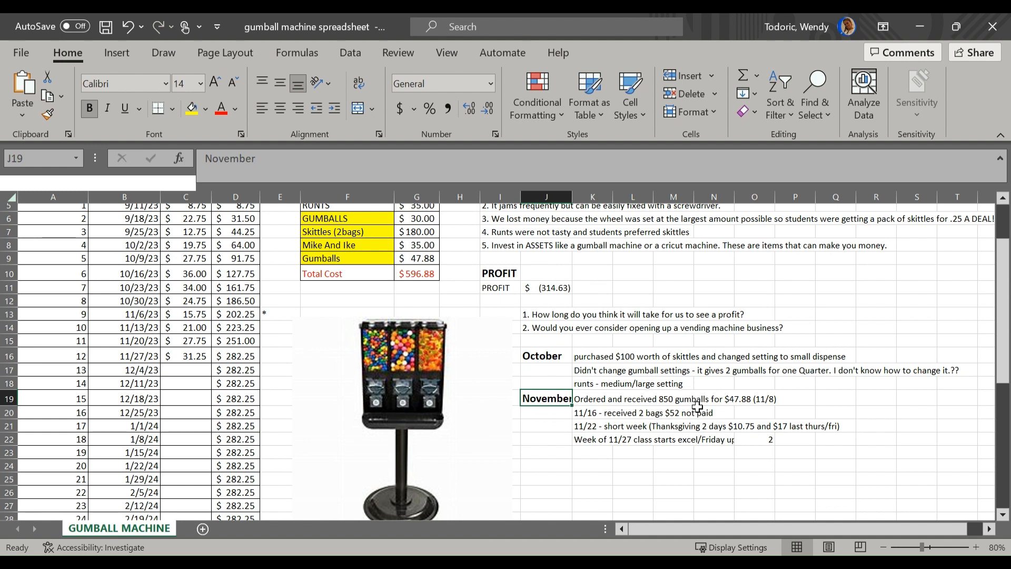
pyautogui.moveTo(635, 443)
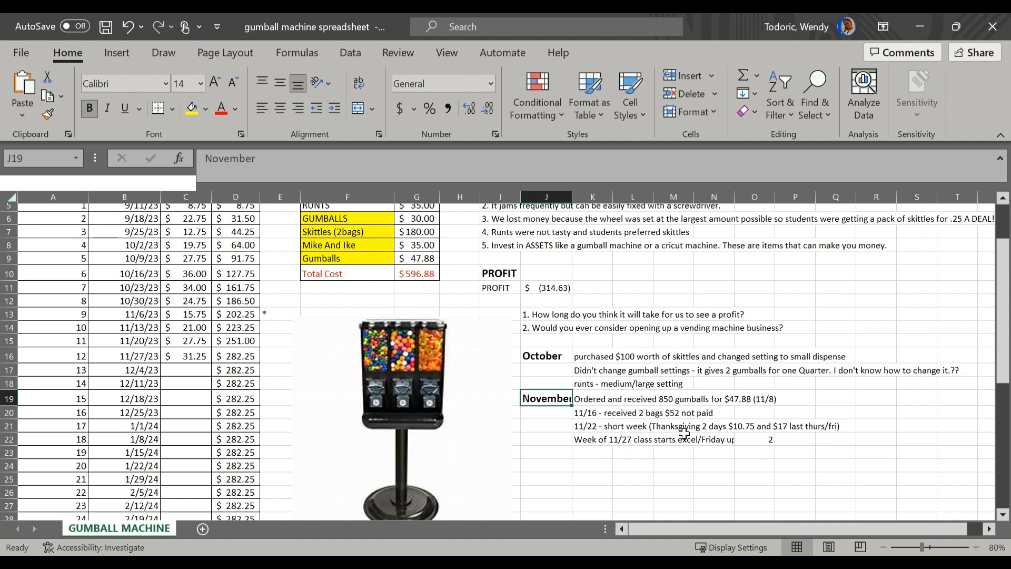
pyautogui.moveTo(419, 380)
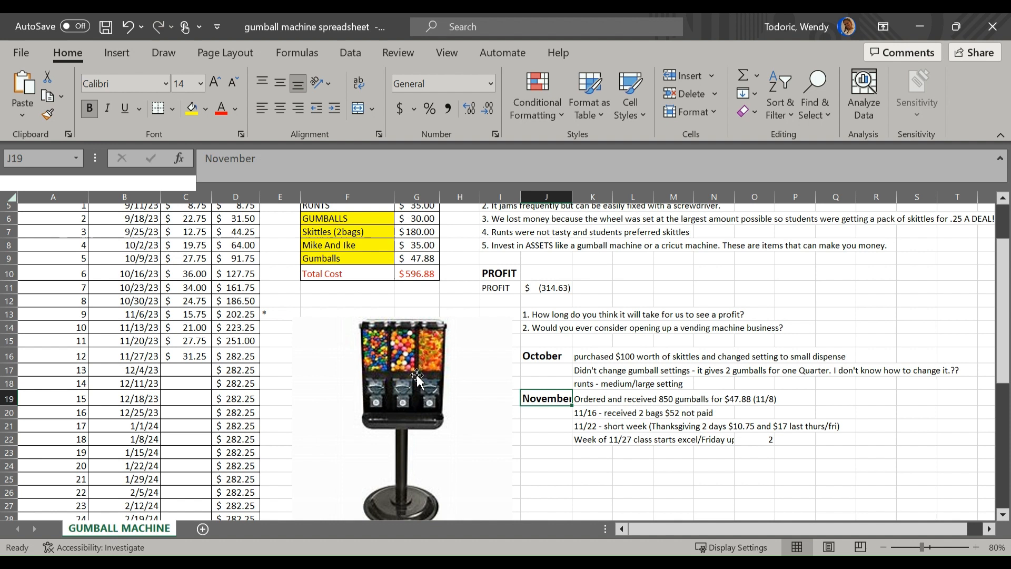
pyautogui.moveTo(408, 334)
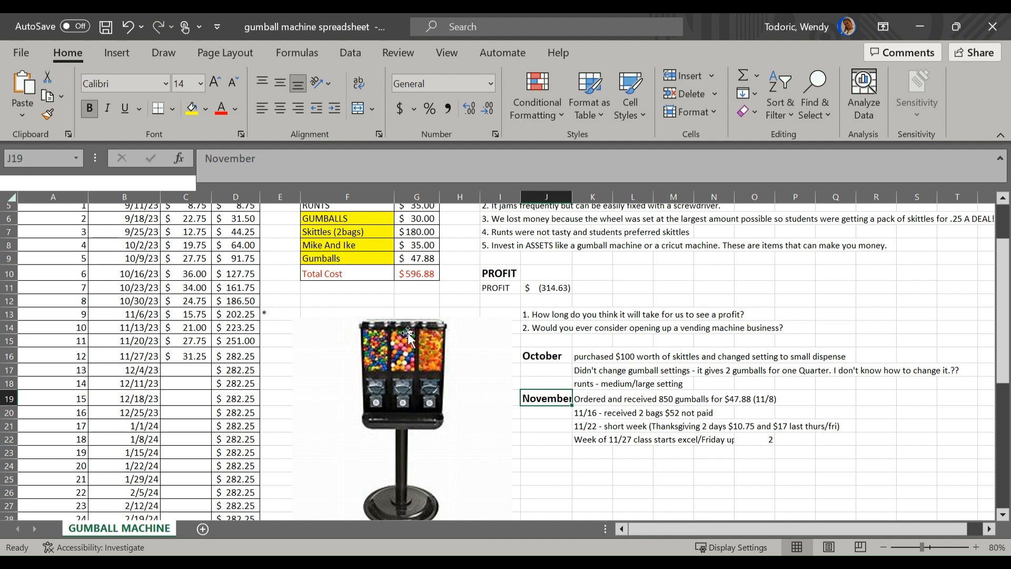
pyautogui.moveTo(431, 338)
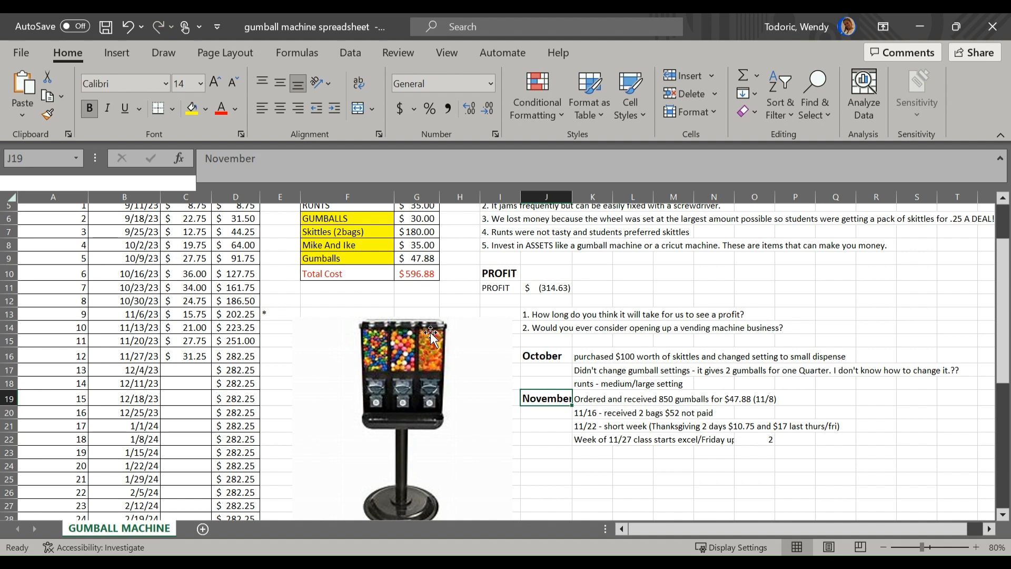
pyautogui.moveTo(550, 342)
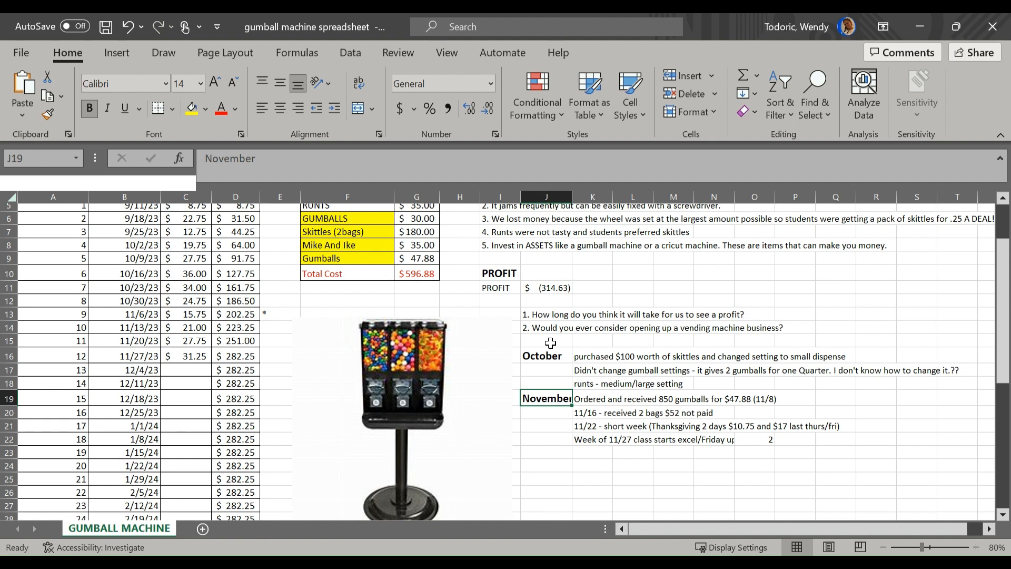
pyautogui.moveTo(666, 321)
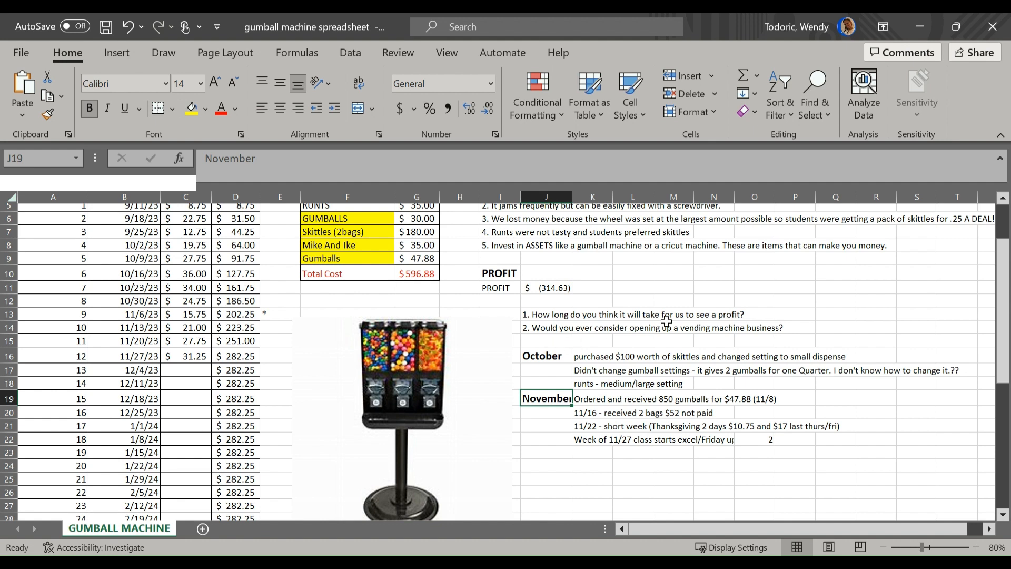
pyautogui.scroll(3)
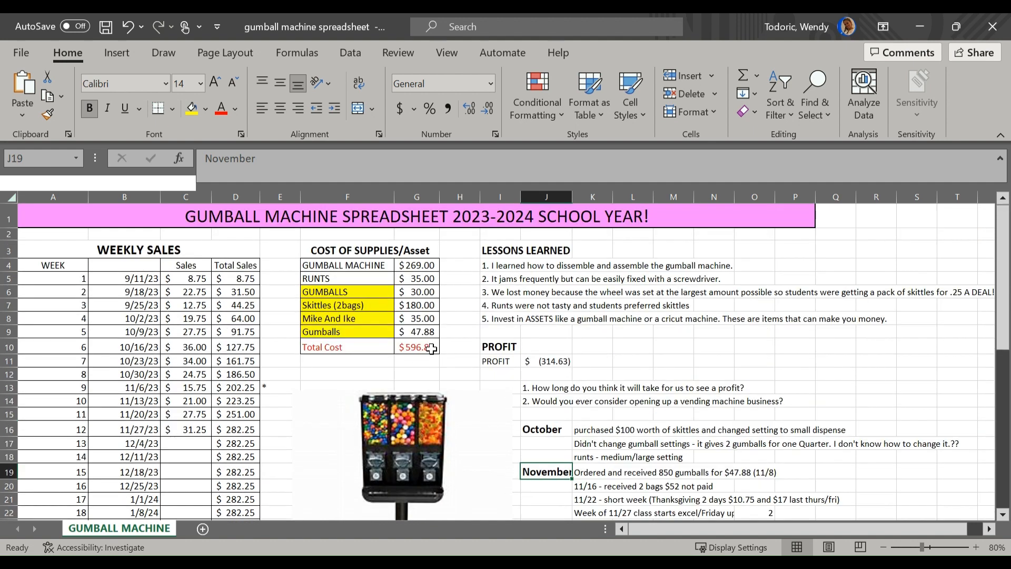
pyautogui.moveTo(329, 291)
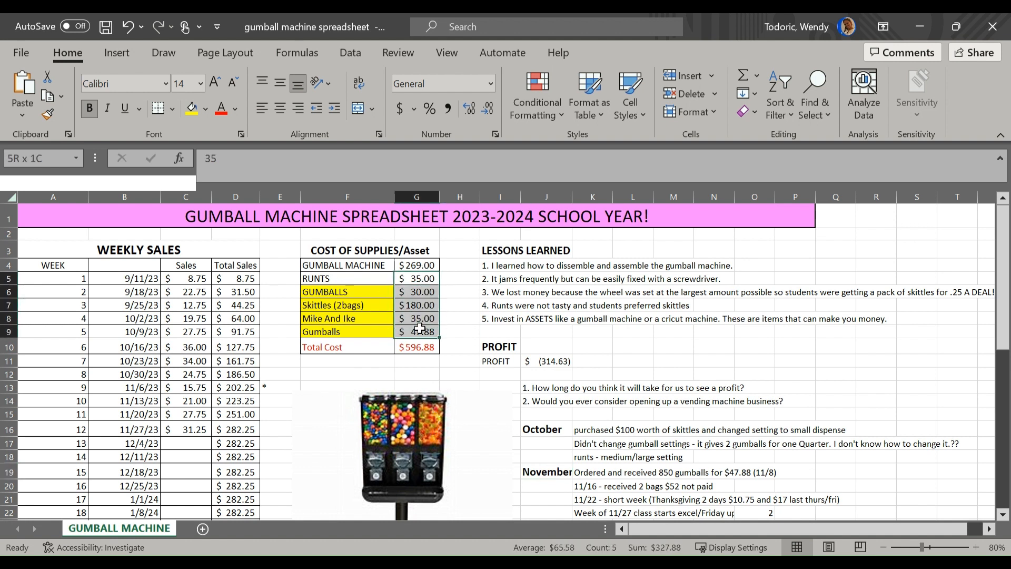
pyautogui.click(417, 278)
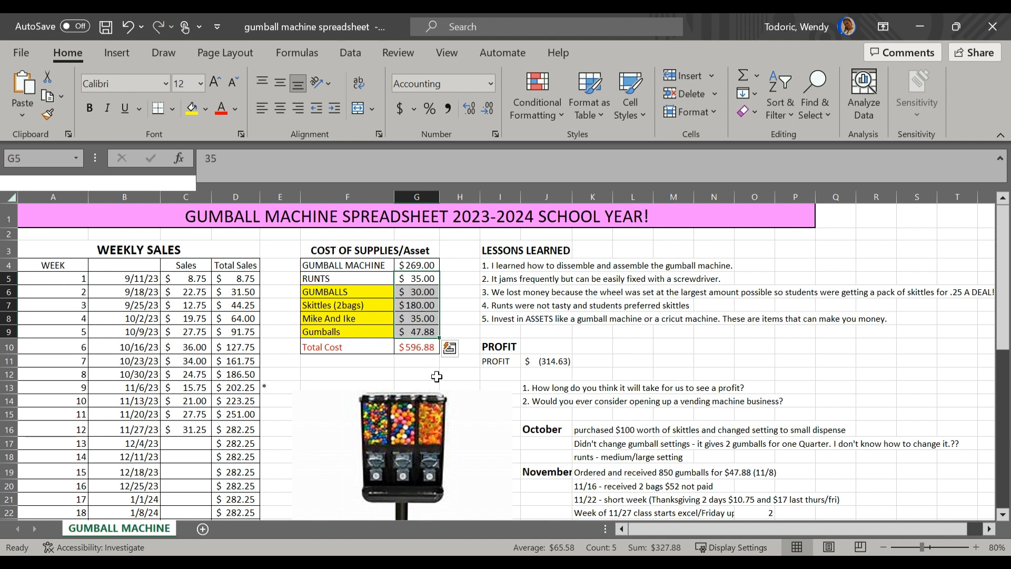
pyautogui.click(417, 347)
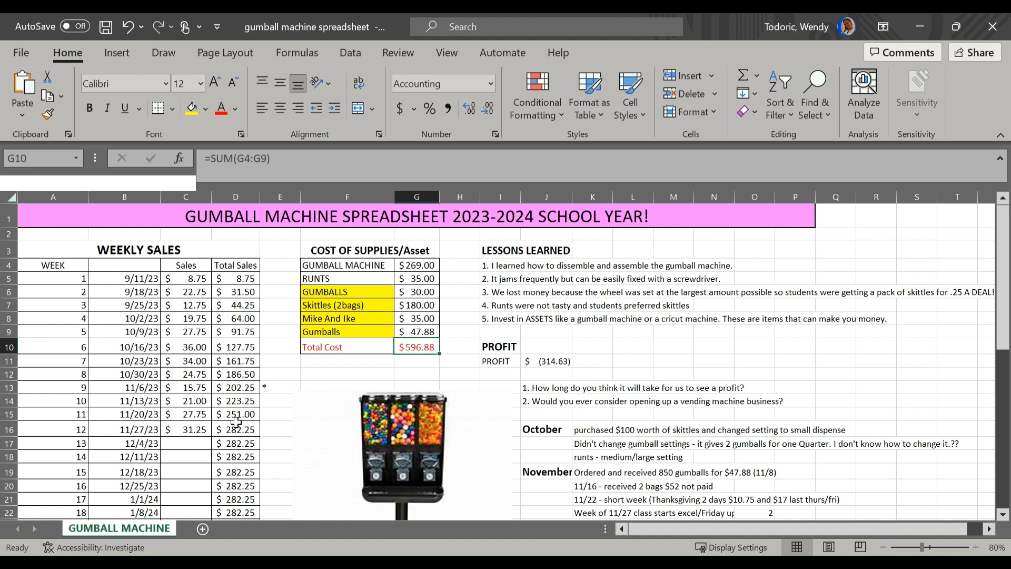
pyautogui.click(235, 429)
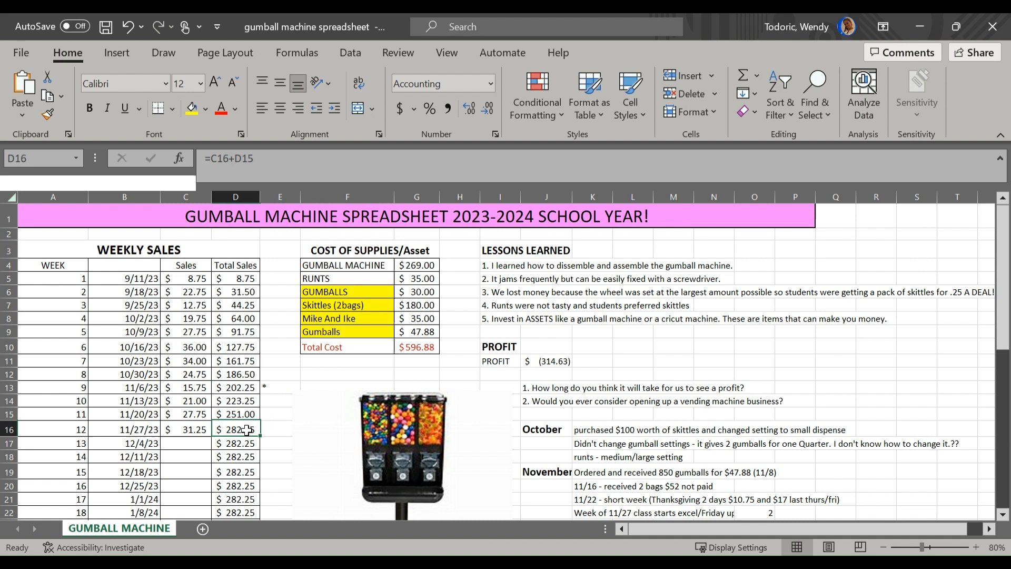
pyautogui.click(546, 361)
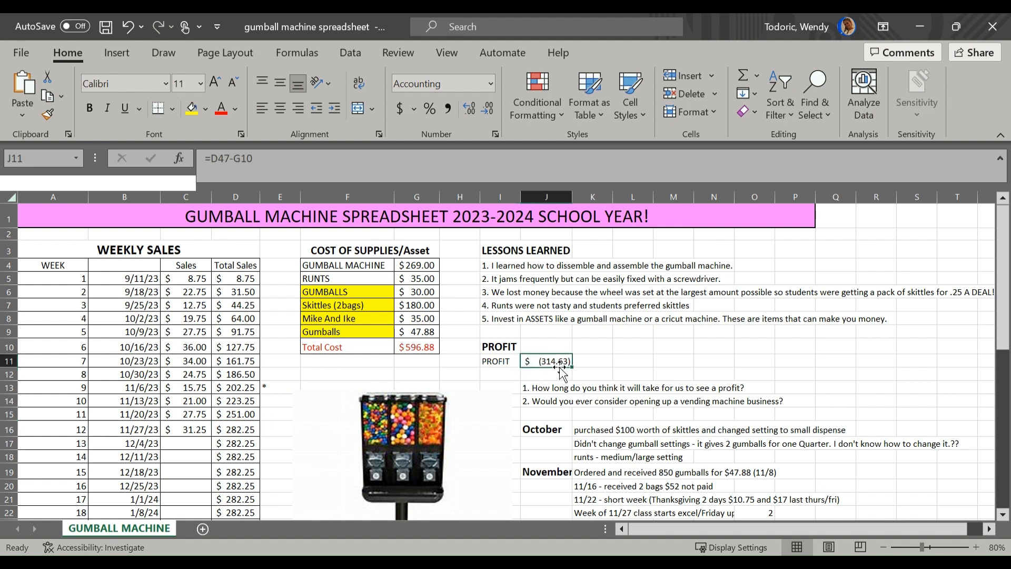
pyautogui.moveTo(440, 364)
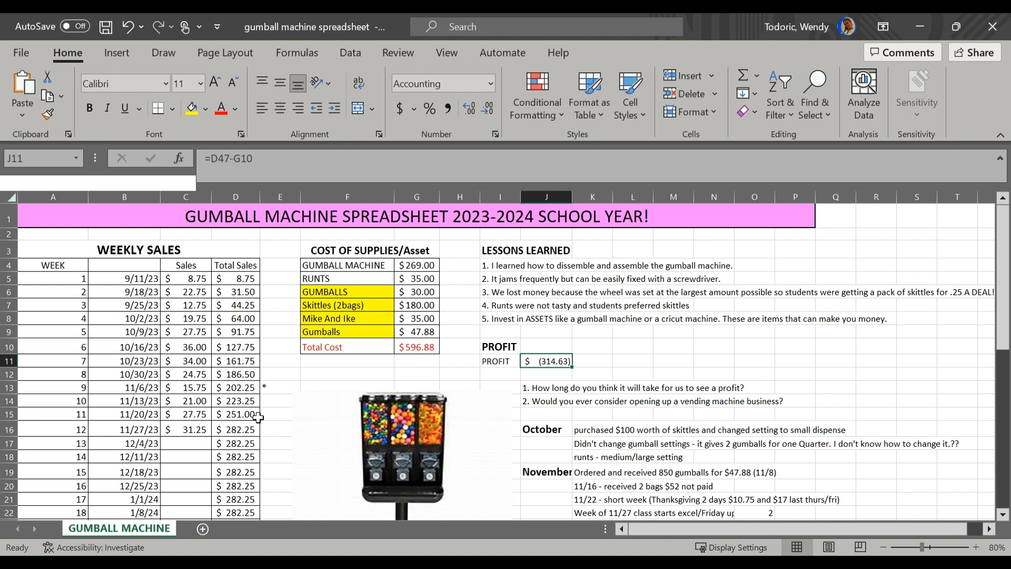
pyautogui.moveTo(255, 438)
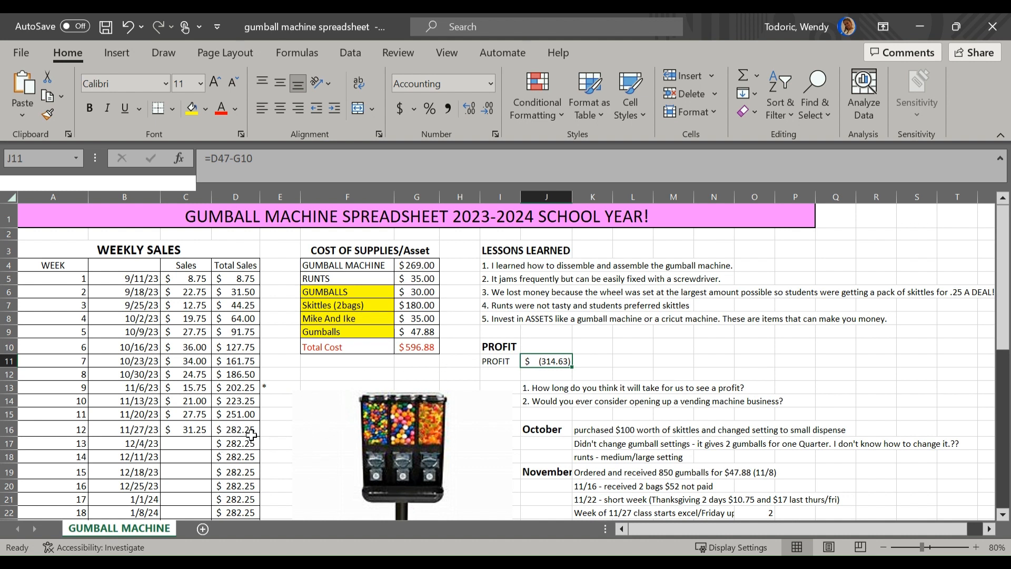
pyautogui.click(417, 265)
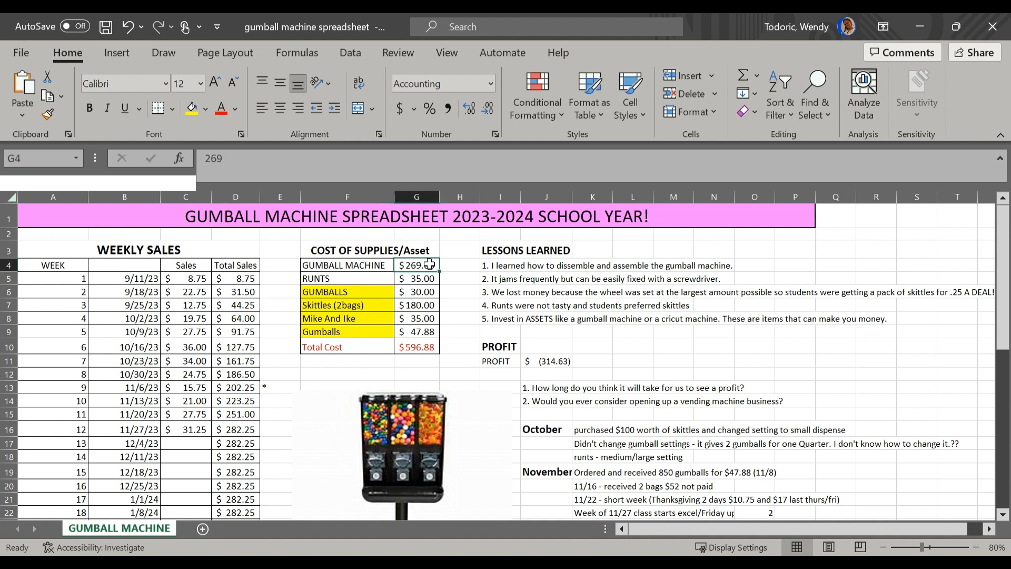
pyautogui.moveTo(342, 280)
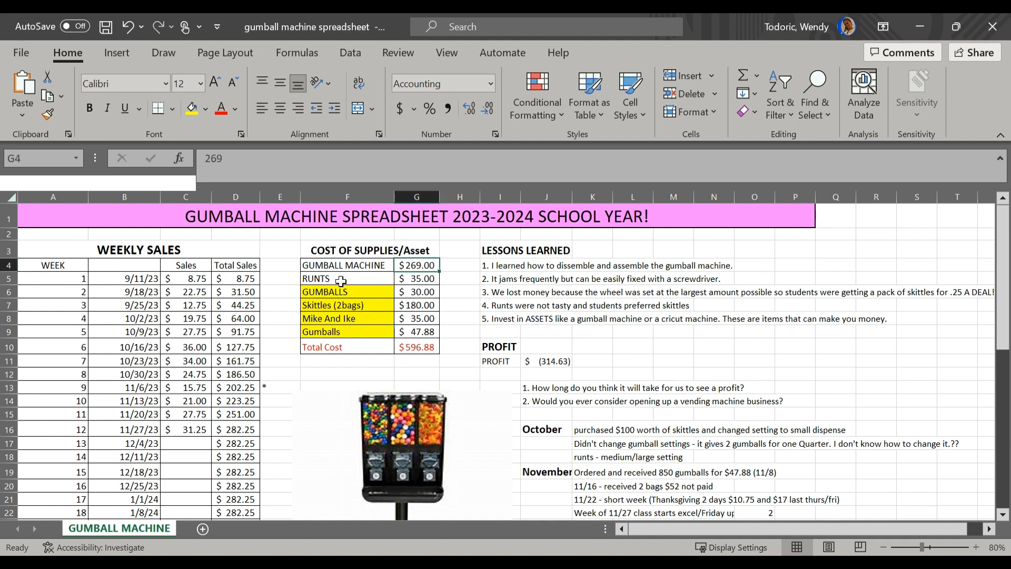
pyautogui.moveTo(418, 320)
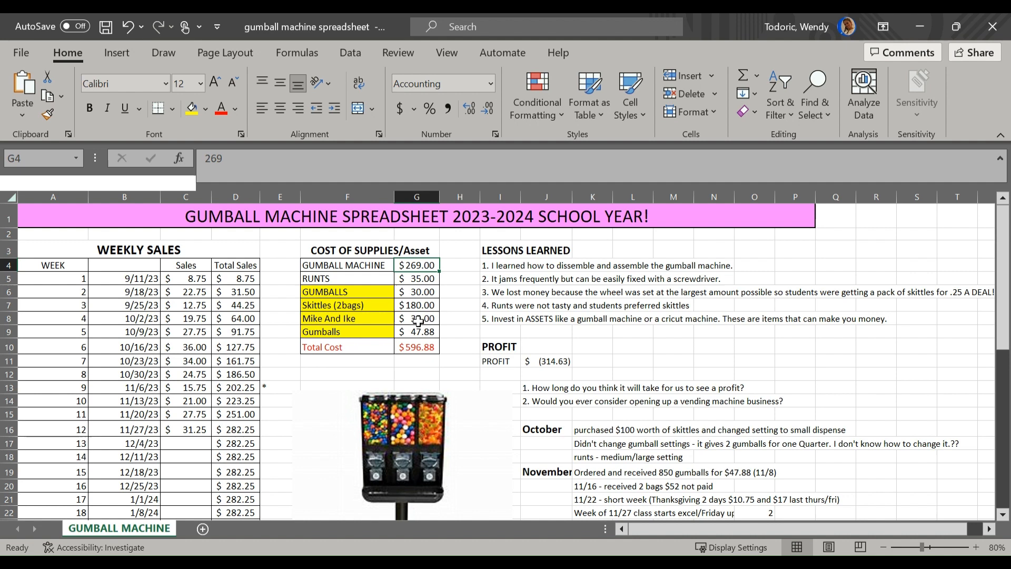
pyautogui.scroll(-3)
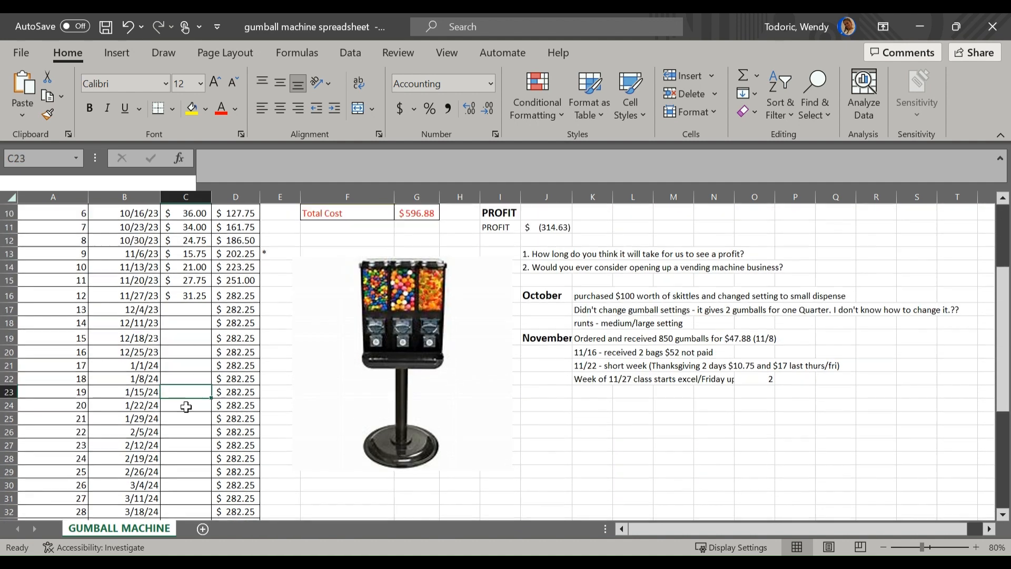
pyautogui.scroll(3)
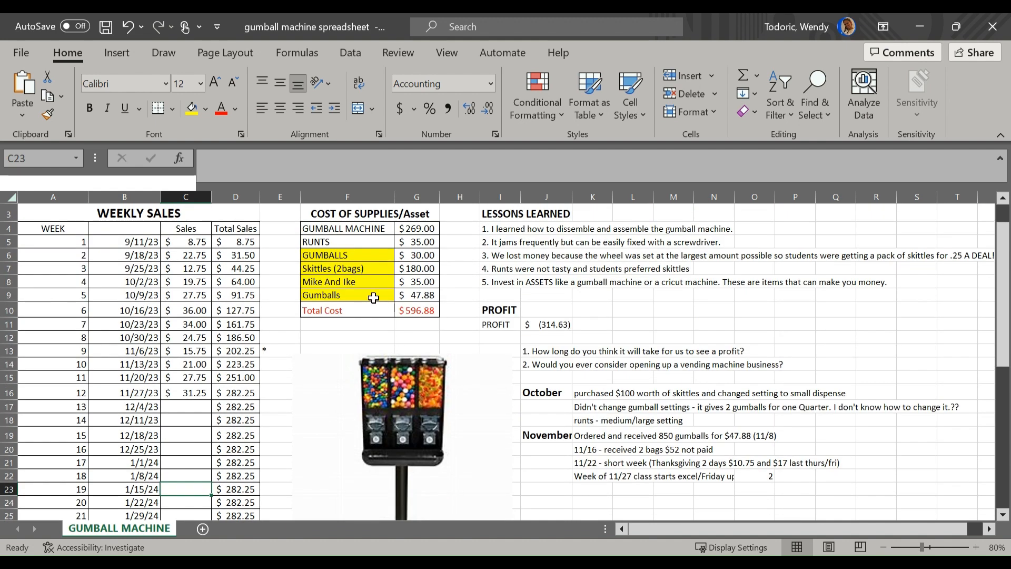
pyautogui.moveTo(377, 390)
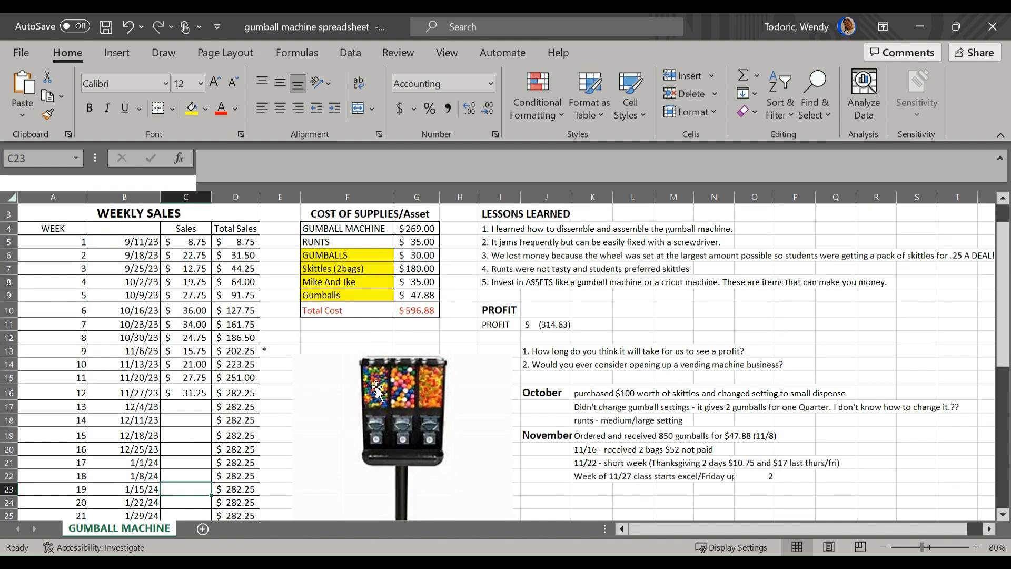
pyautogui.moveTo(430, 392)
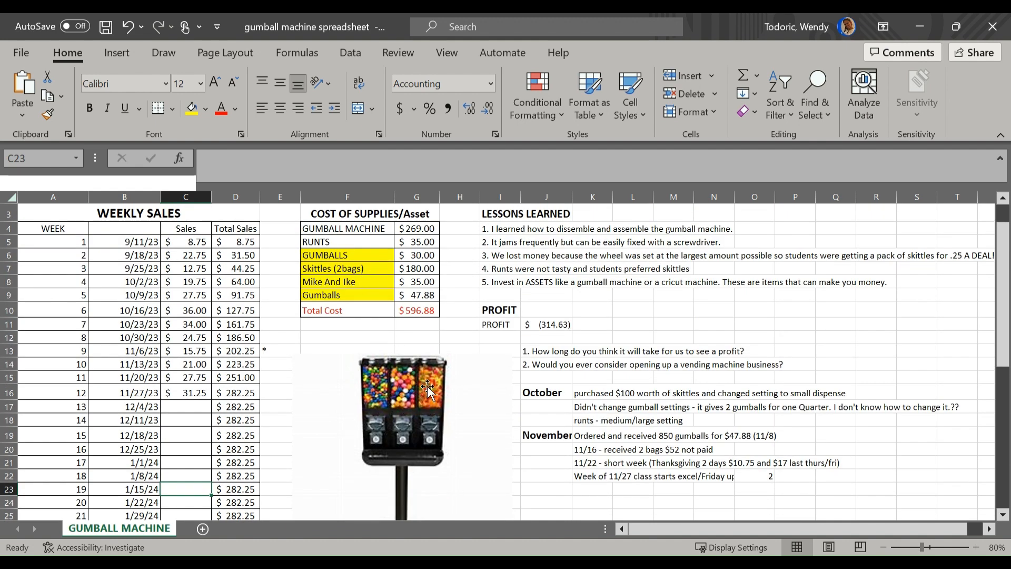
pyautogui.moveTo(429, 404)
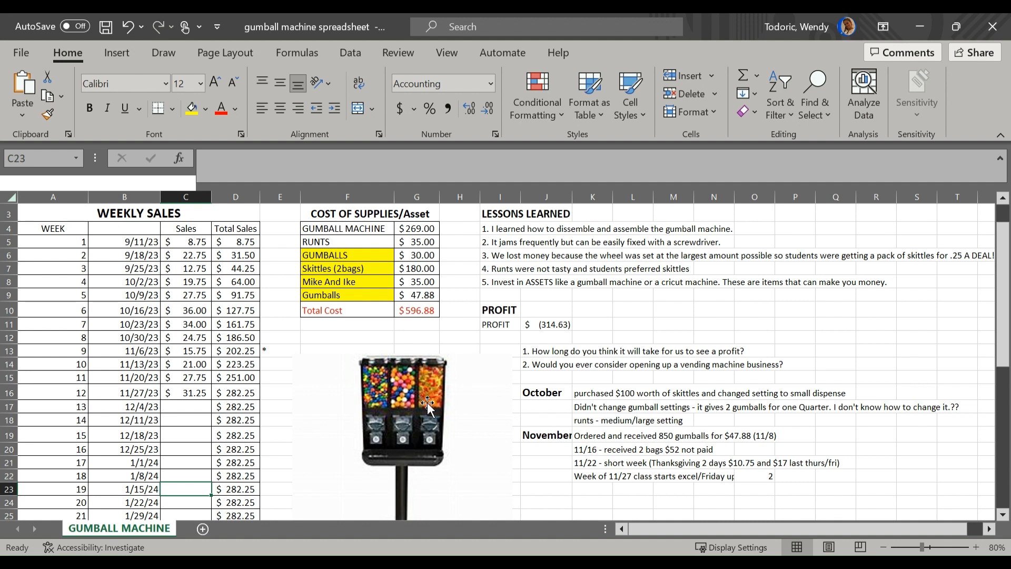
pyautogui.moveTo(202, 435)
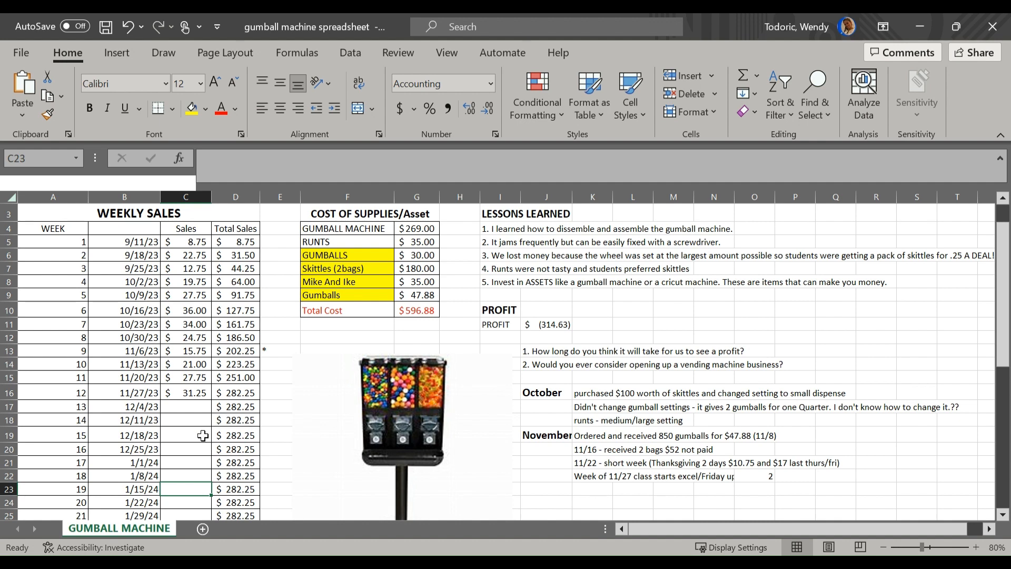
pyautogui.scroll(-3)
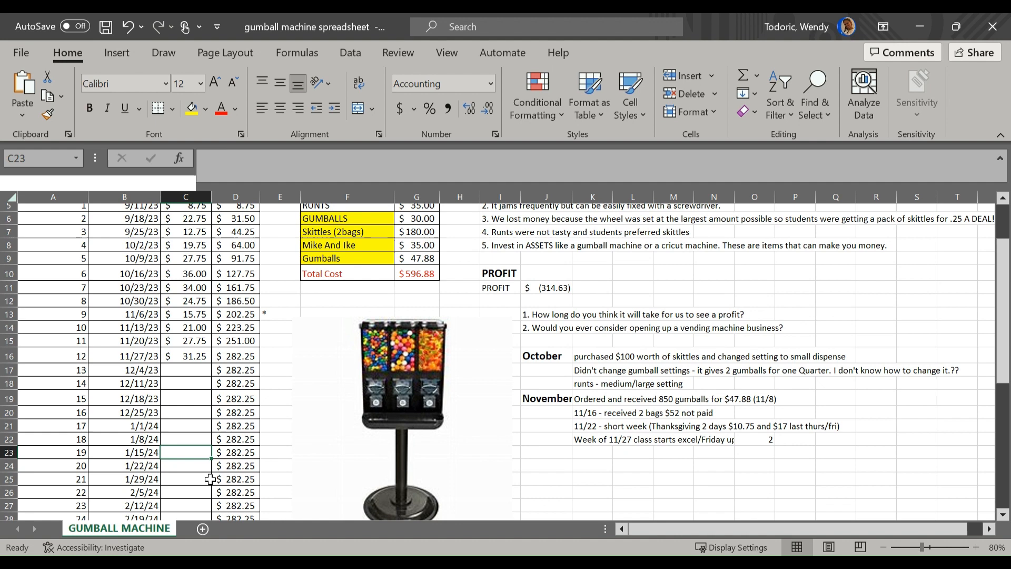
pyautogui.scroll(3)
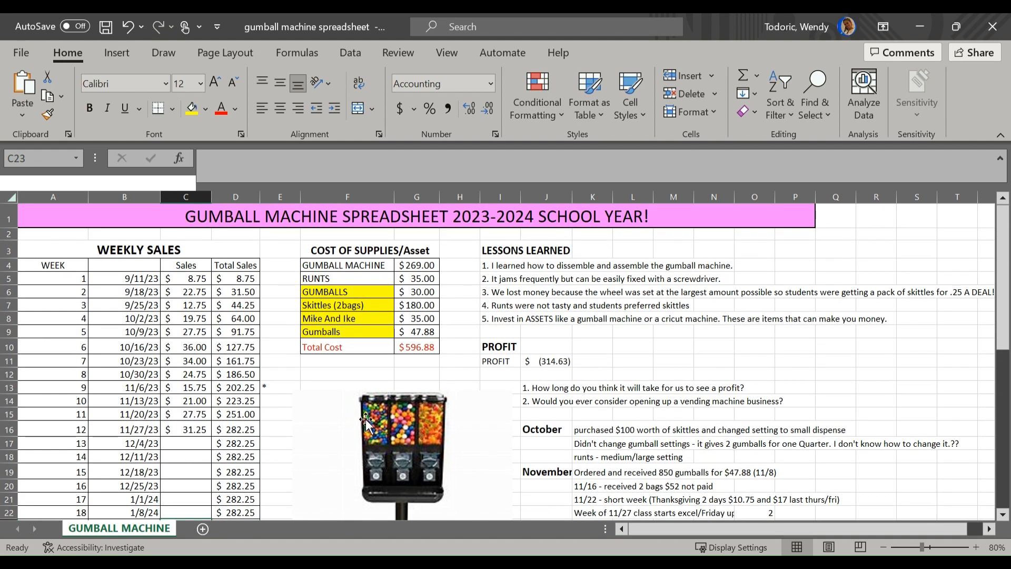
pyautogui.scroll(-3)
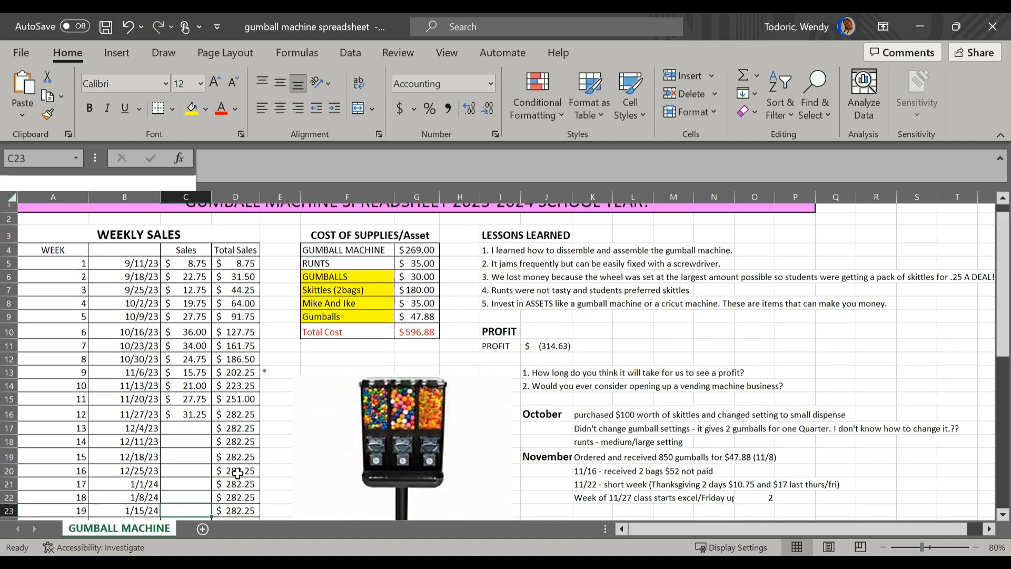
pyautogui.click(547, 360)
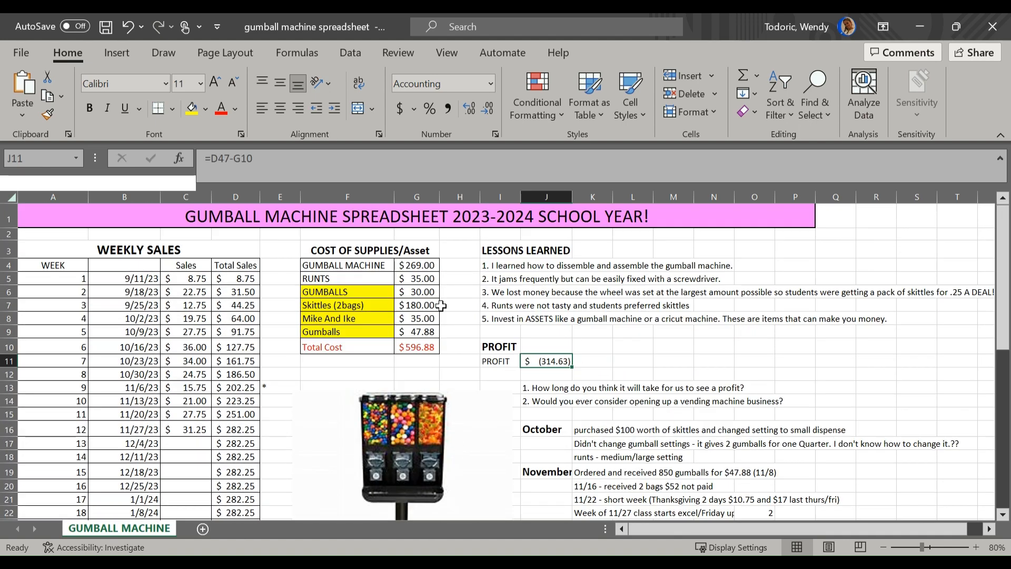
pyautogui.click(417, 265)
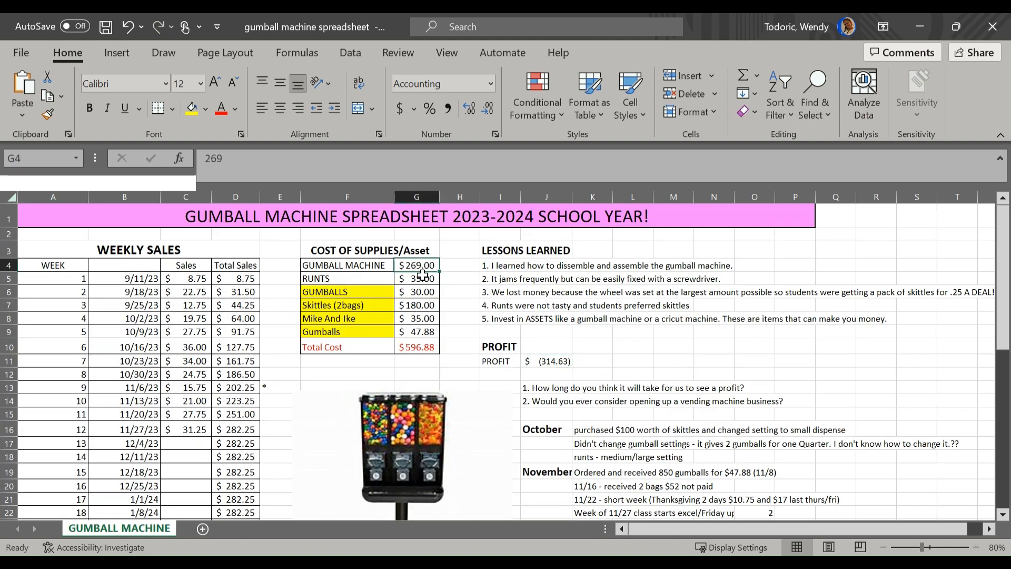
pyautogui.click(401, 444)
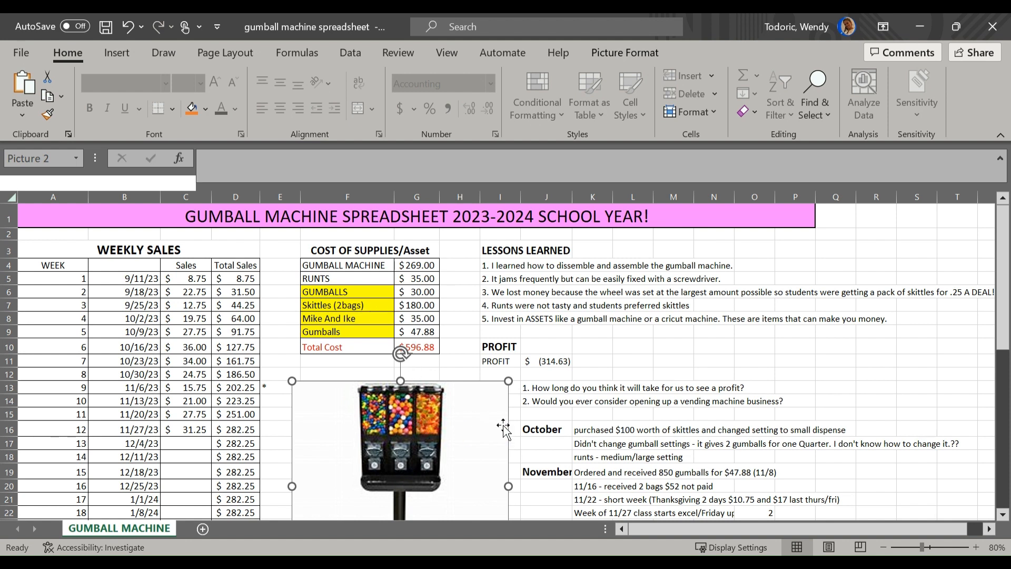
pyautogui.moveTo(648, 456)
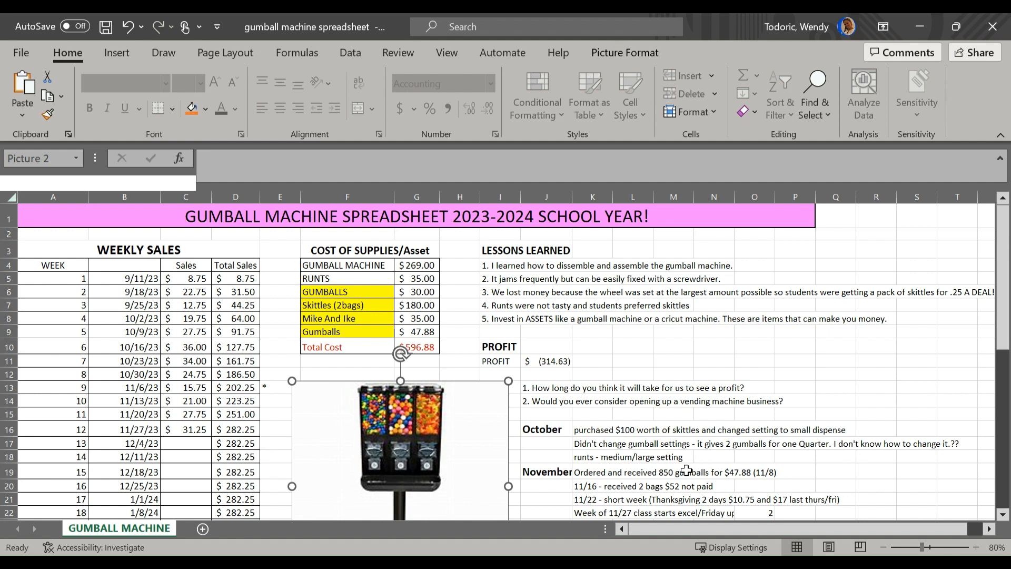
pyautogui.moveTo(493, 461)
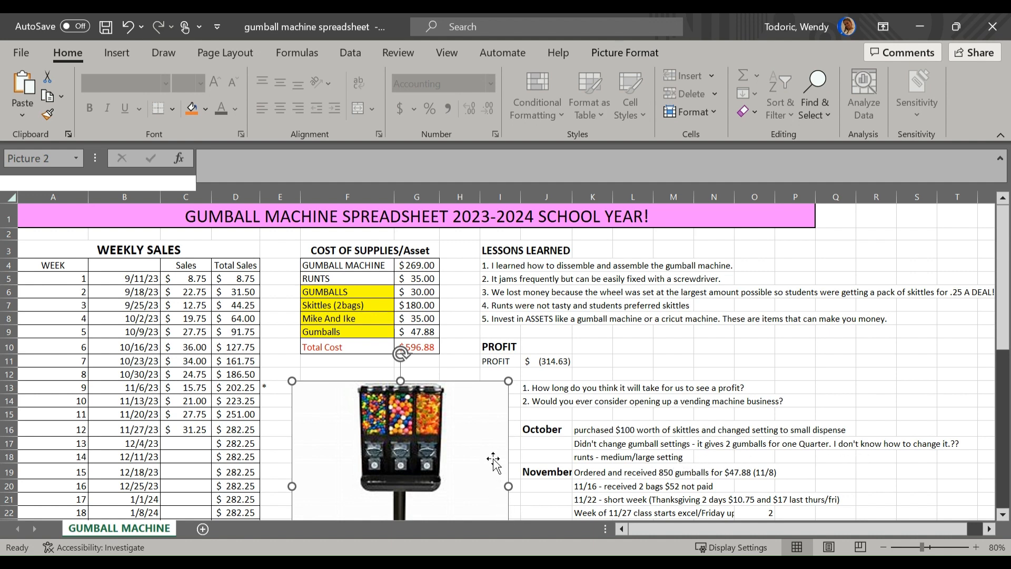
# Scroll down to the area beneath the November notes for the December heading.
pyautogui.scroll(-3)
pyautogui.write('1')
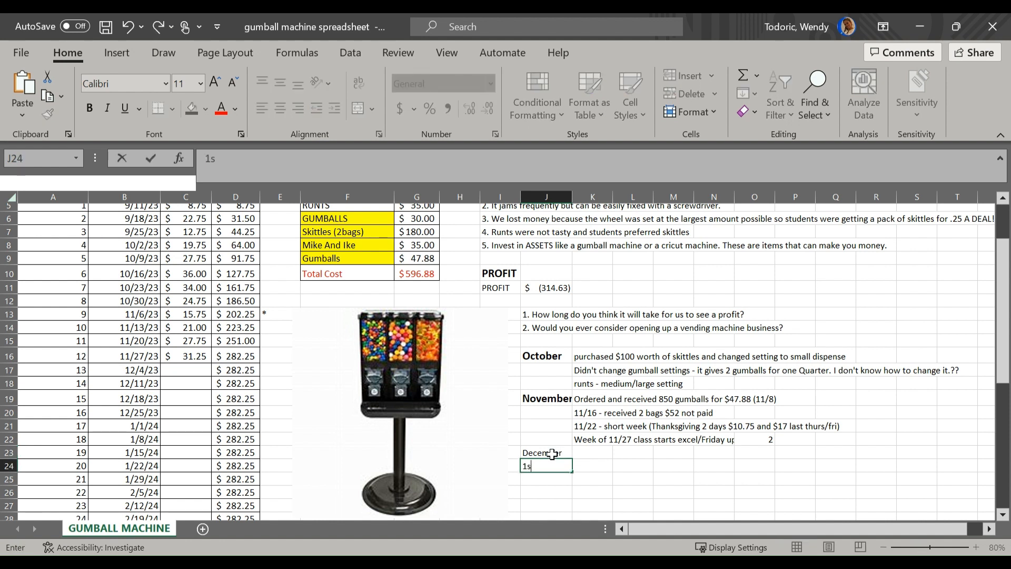
# Enter the note '1st - first time students opened spreadsheet/data entry' under December.
pyautogui.write('t -')
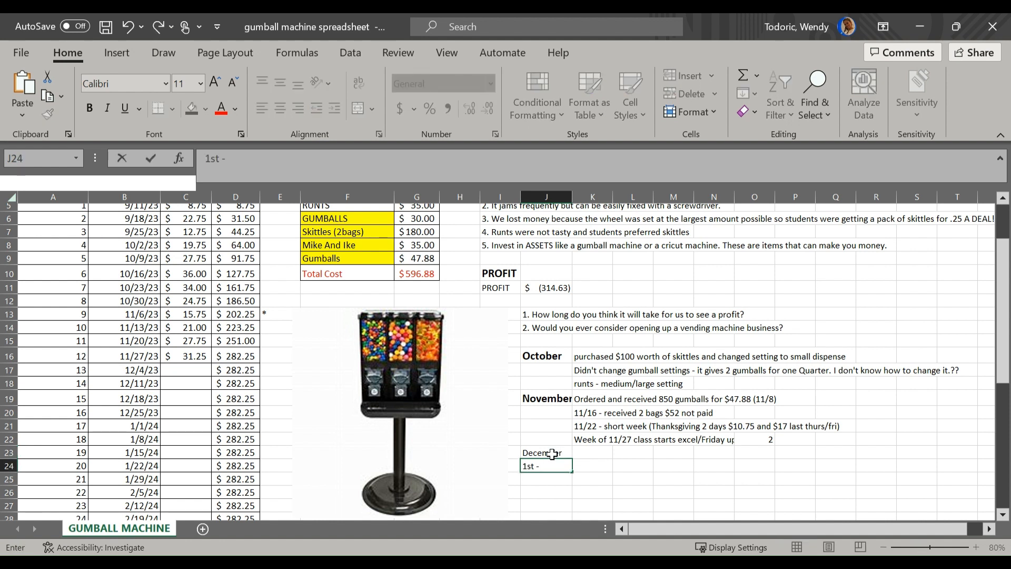
pyautogui.write('first time')
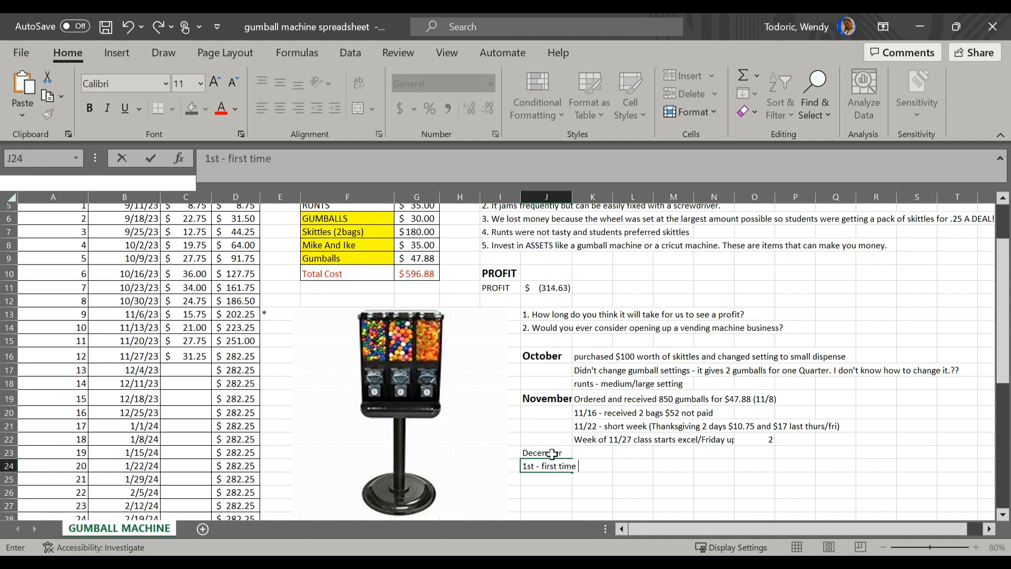
pyautogui.write('students')
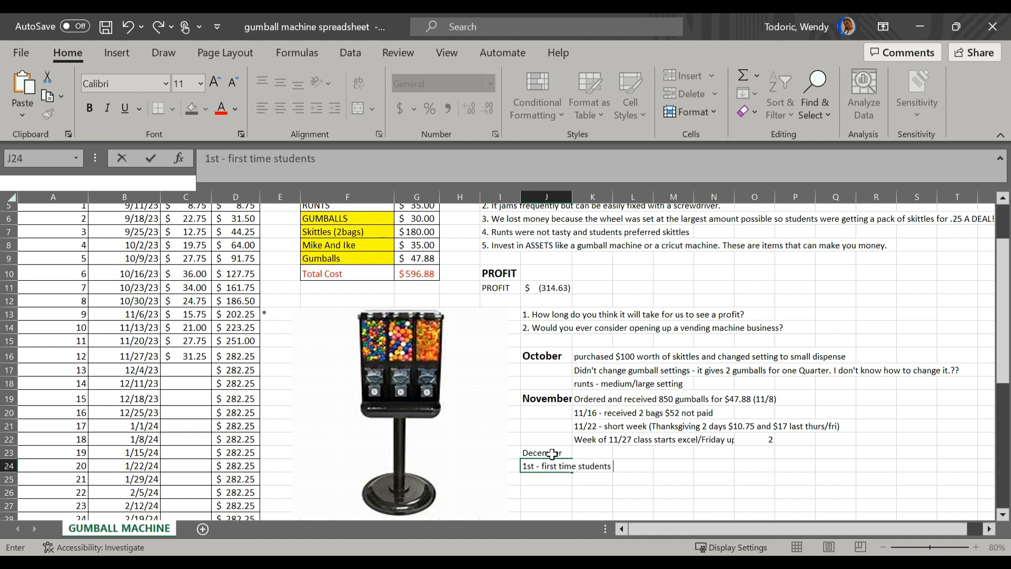
pyautogui.write('opened')
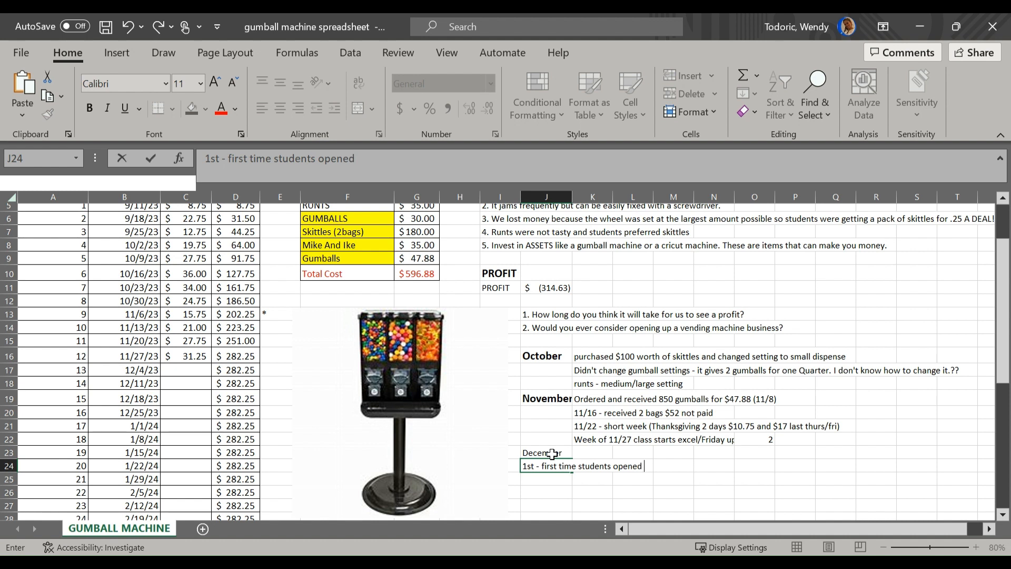
pyautogui.write('speadsh')
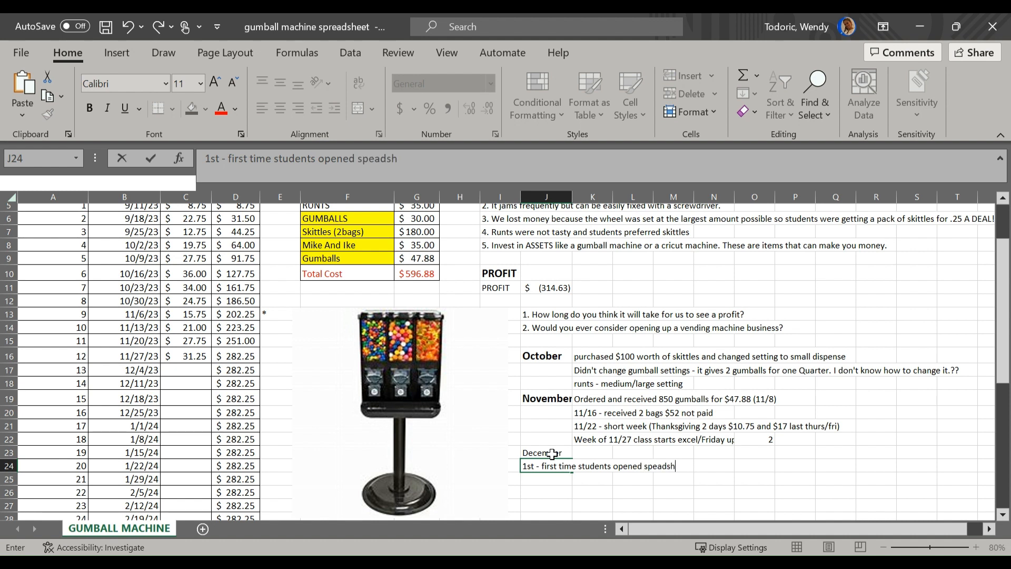
pyautogui.write('e')
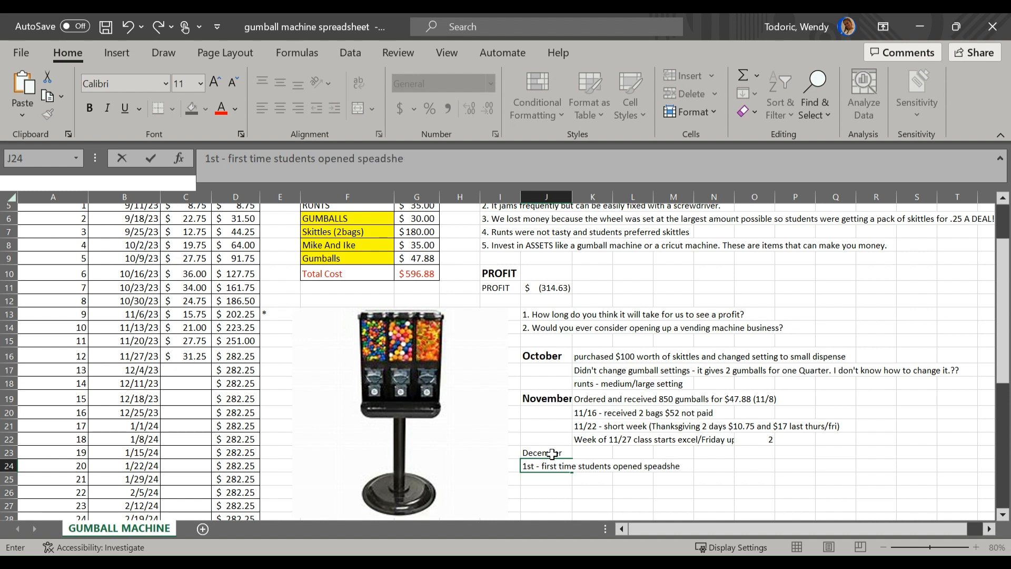
pyautogui.write('et/')
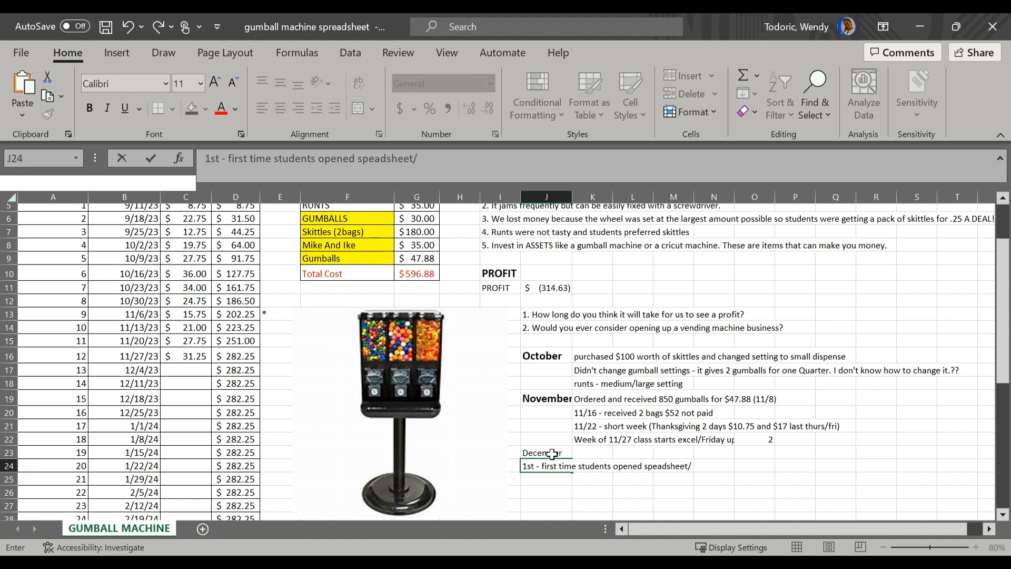
pyautogui.write('data')
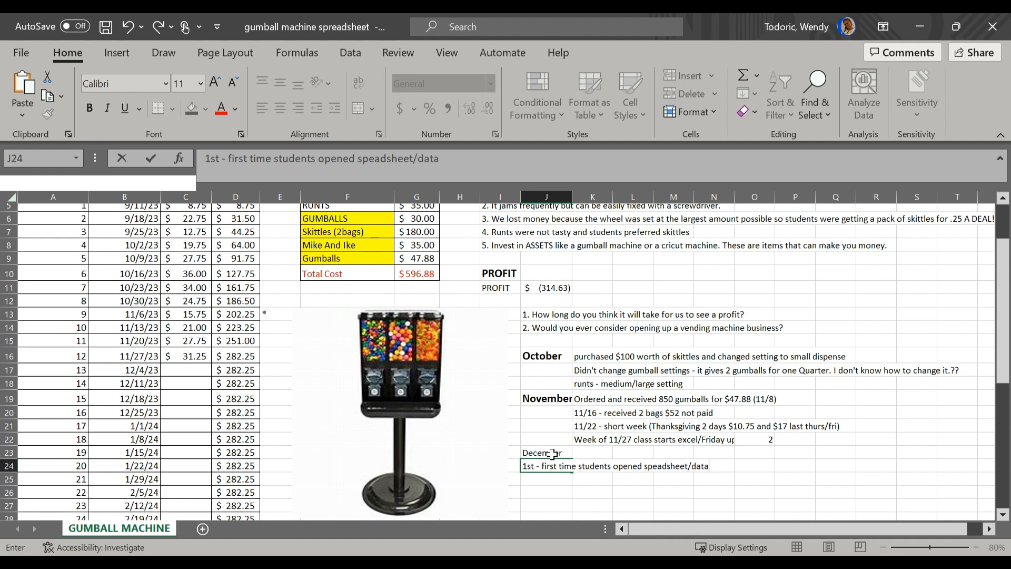
pyautogui.write('entryt')
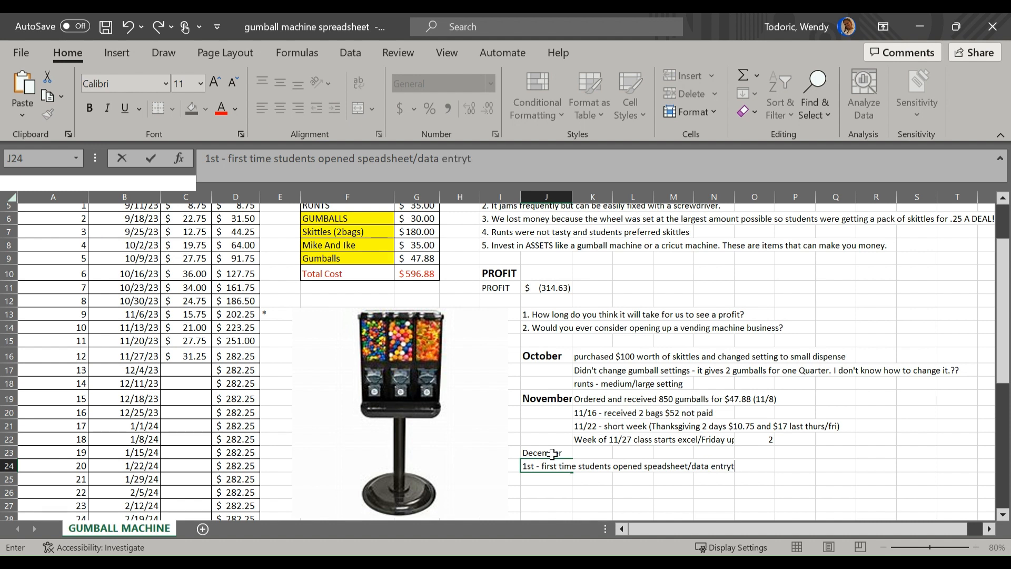
pyautogui.press('enter')
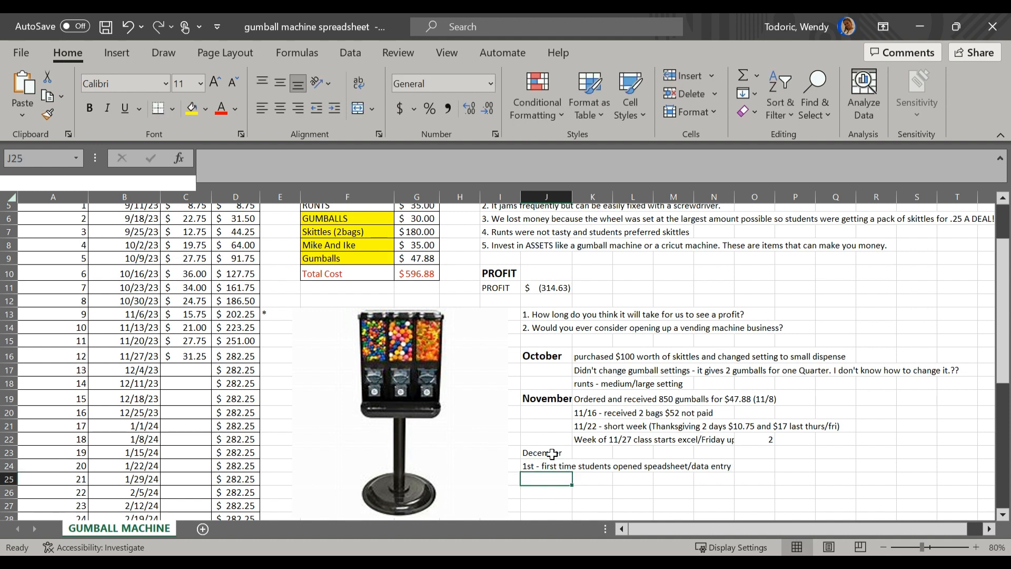
pyautogui.moveTo(448, 390)
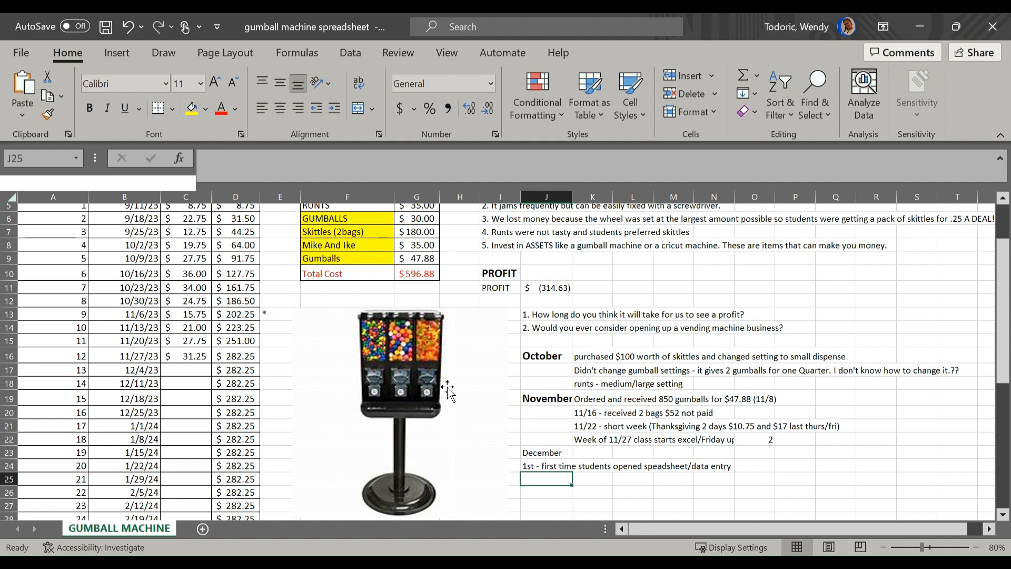
pyautogui.moveTo(199, 542)
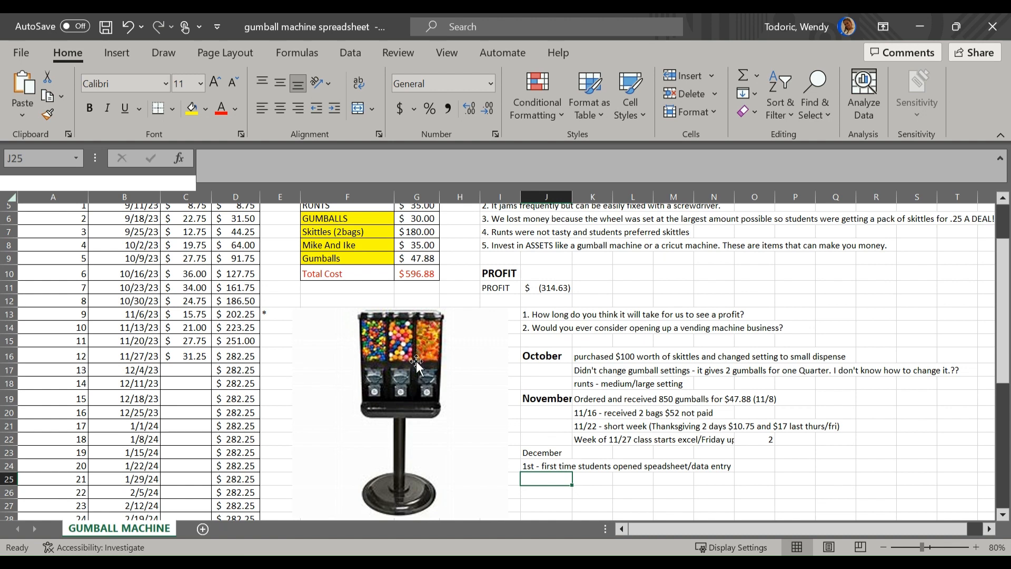
# Set the December heading in J23 to font size 14 to match the other months.
pyautogui.click(400, 361)
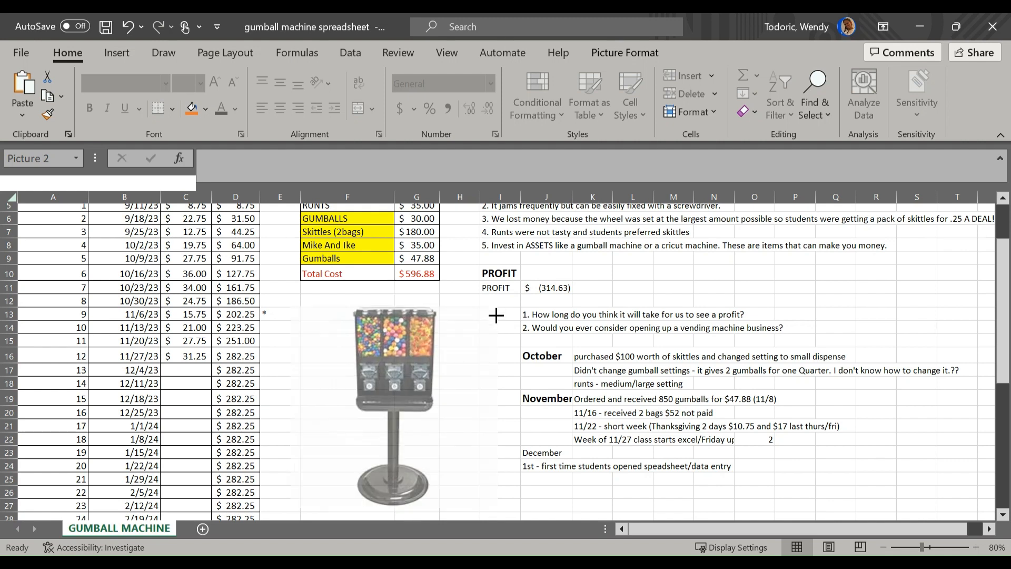
pyautogui.click(591, 287)
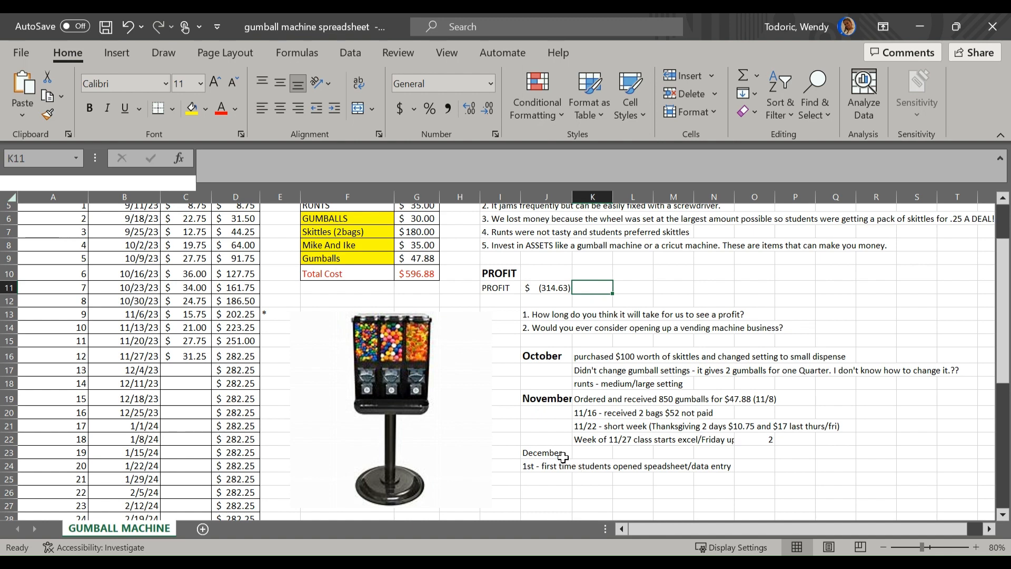
pyautogui.click(545, 452)
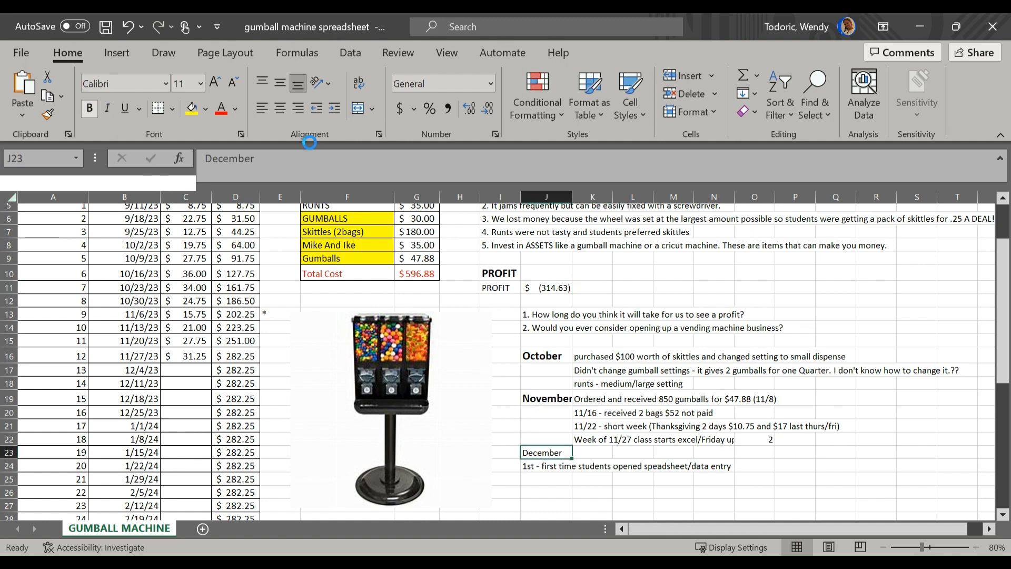
pyautogui.click(199, 88)
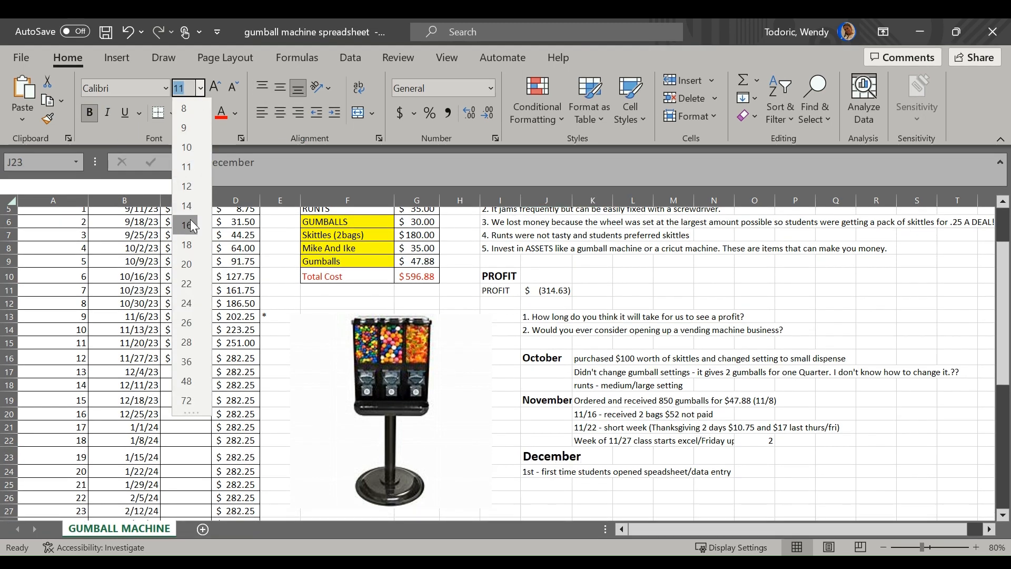
pyautogui.click(187, 205)
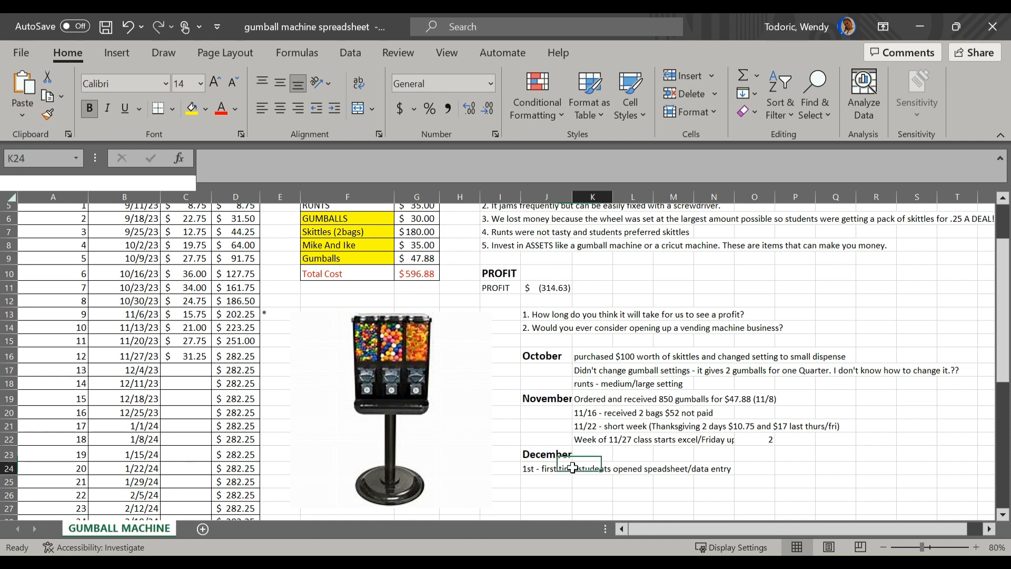
pyautogui.click(545, 481)
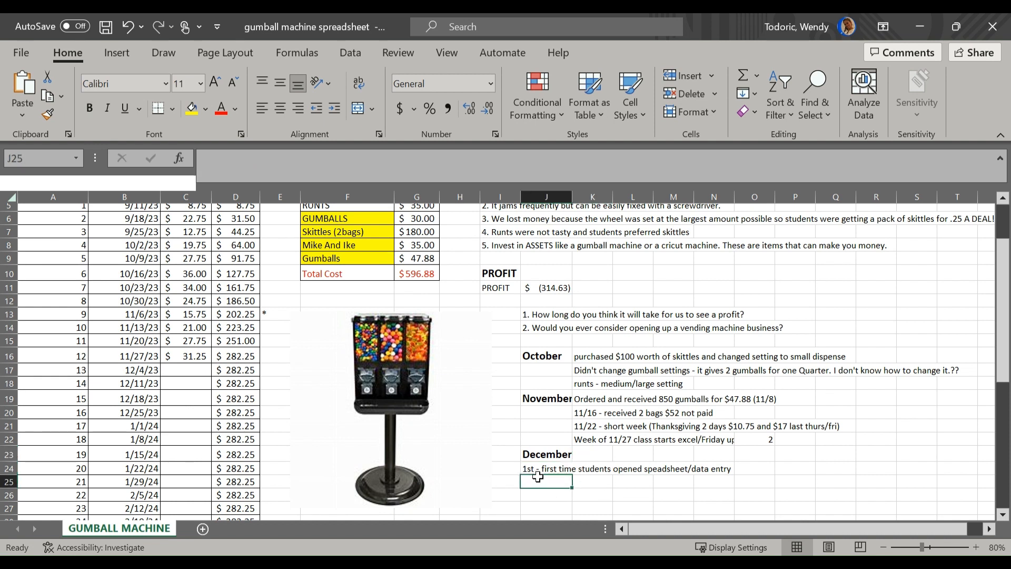
pyautogui.moveTo(596, 408)
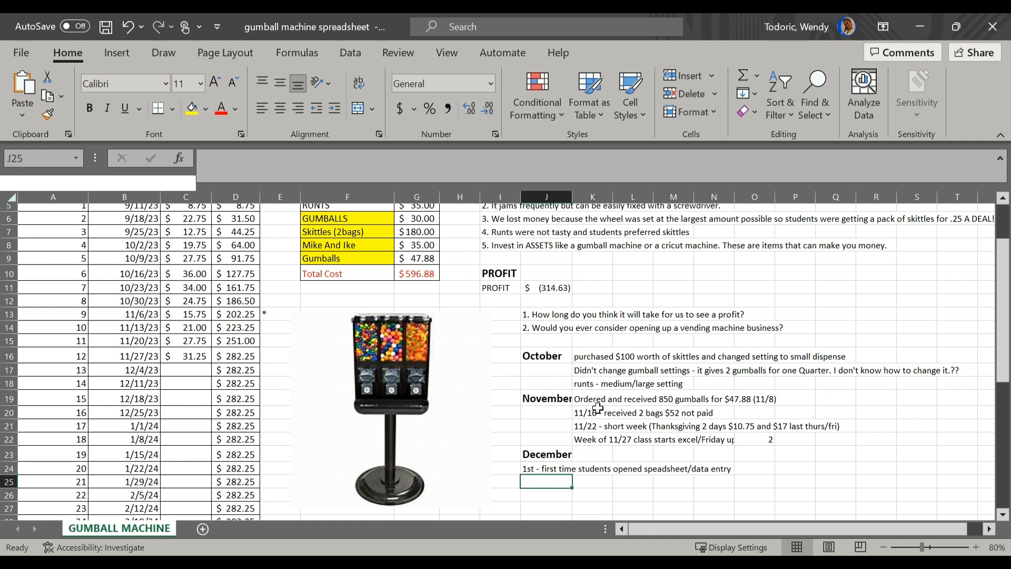
# Add a blank Sheet1 beside GUMBALL MACHINE and return to the GUMBALL MACHINE sheet.
pyautogui.scroll(3)
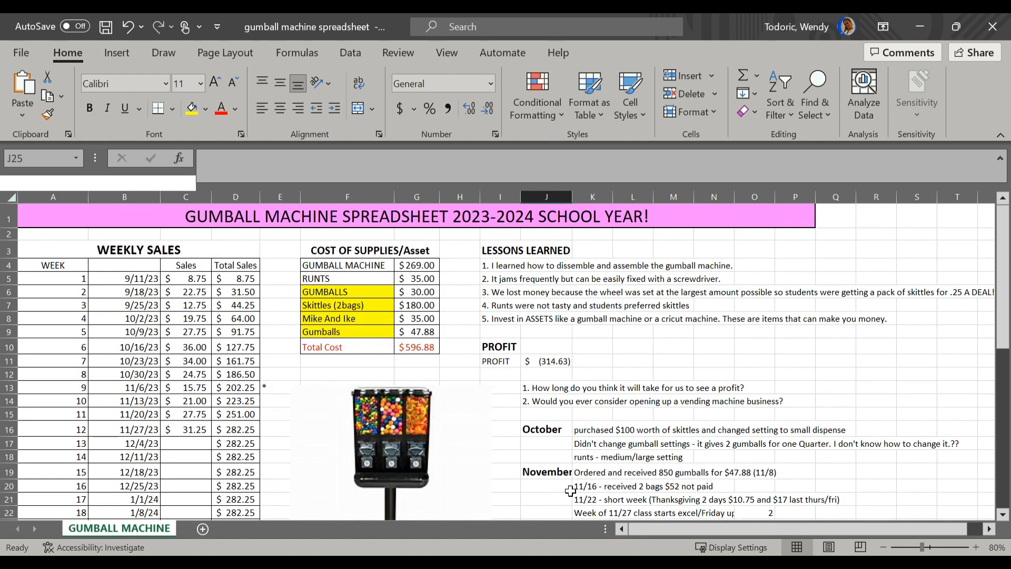
pyautogui.scroll(-3)
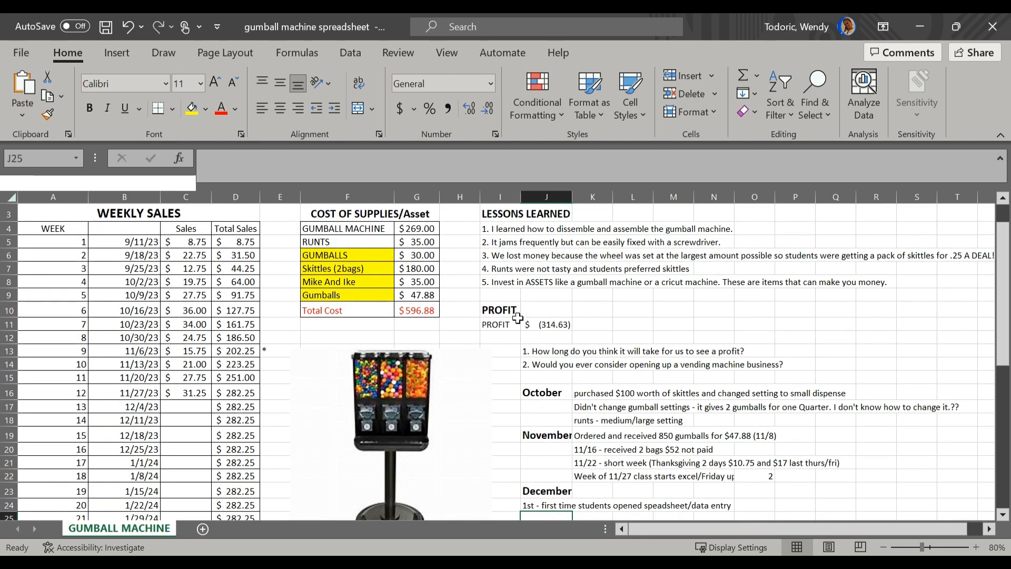
pyautogui.scroll(3)
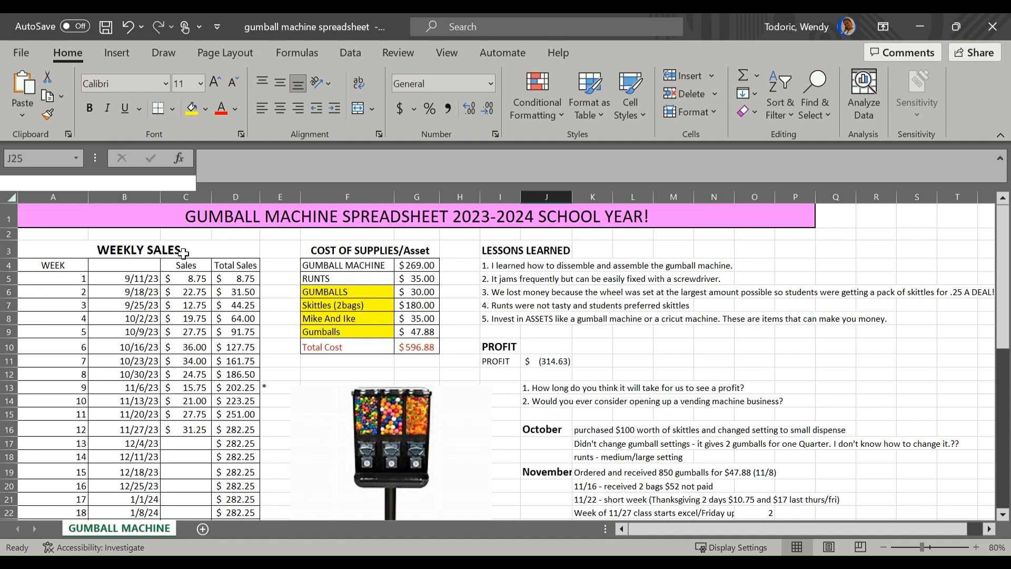
pyautogui.rightClick(118, 528)
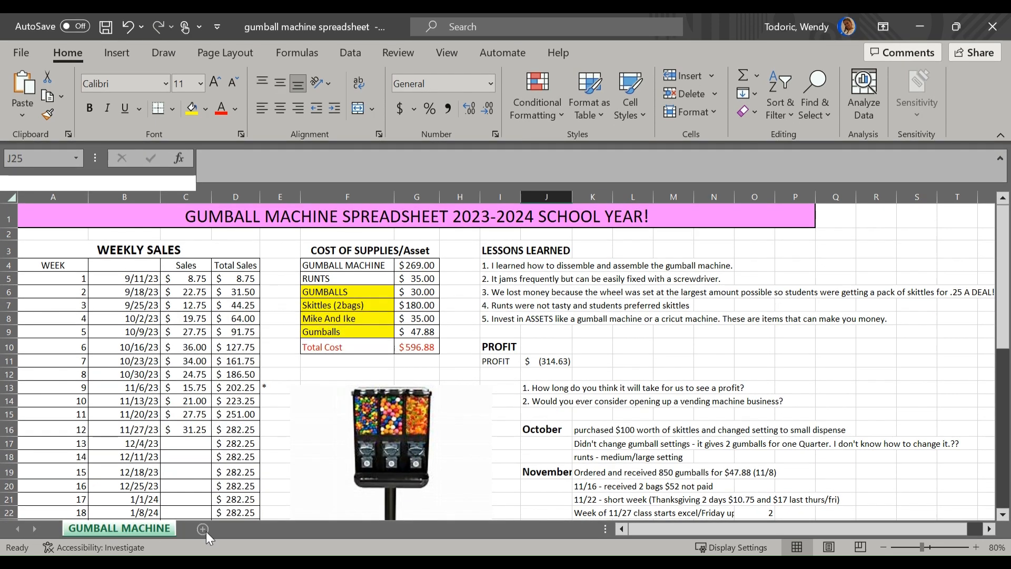
pyautogui.click(204, 529)
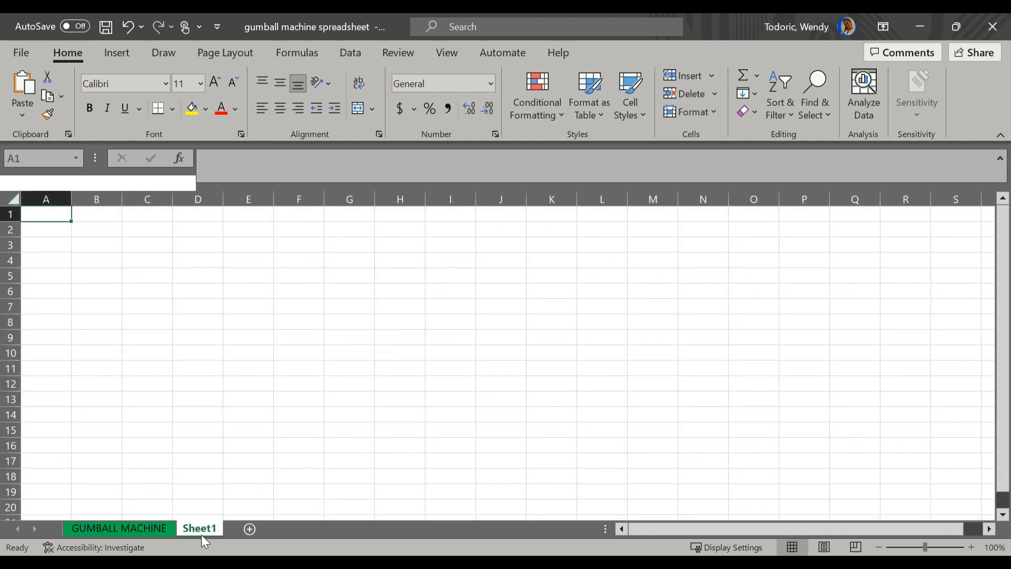
pyautogui.click(119, 528)
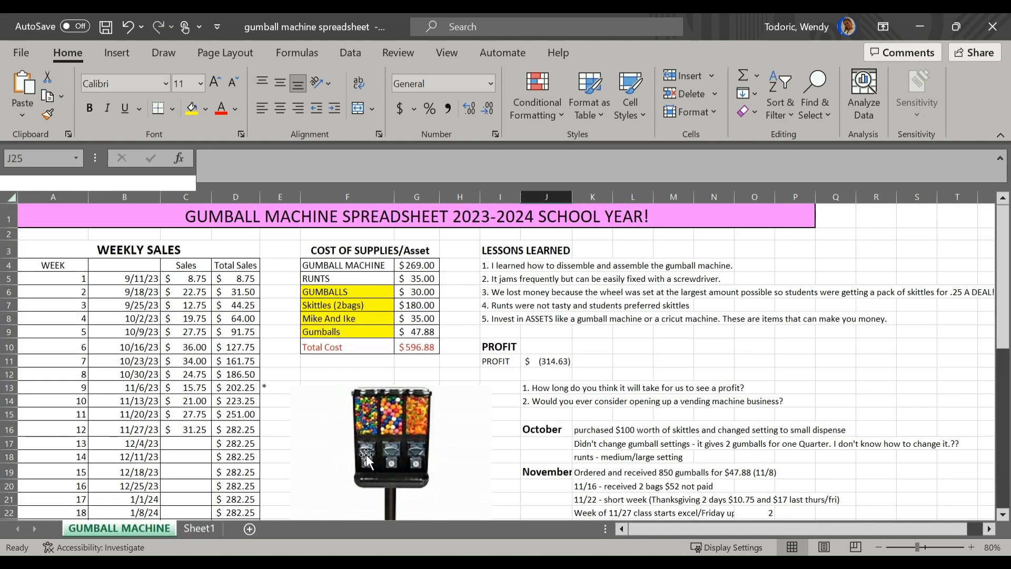
pyautogui.scroll(-3)
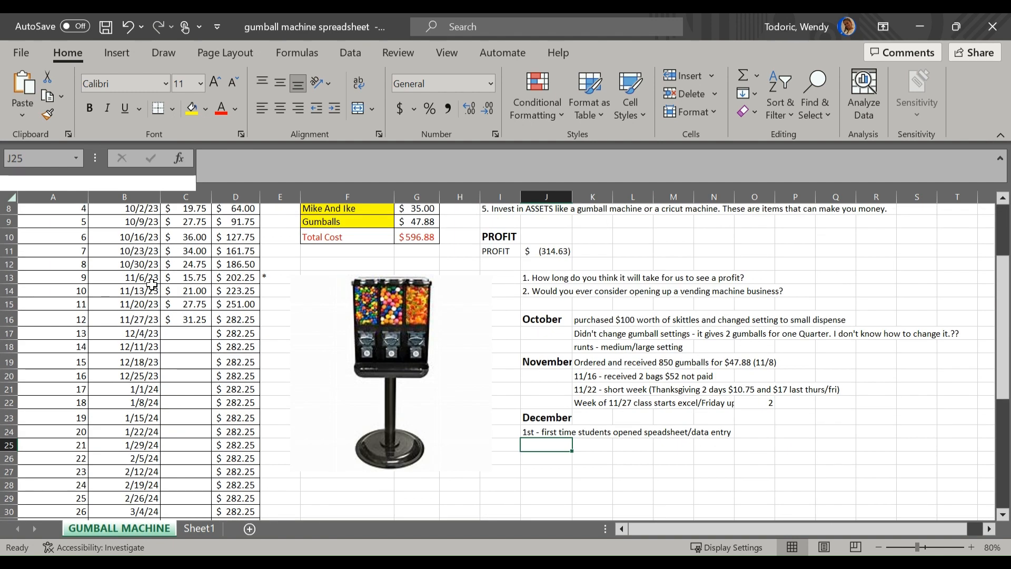
# Remove the extra Sheet1, view the G10 SUM formula and zoom the sheet in slightly.
pyautogui.click(416, 346)
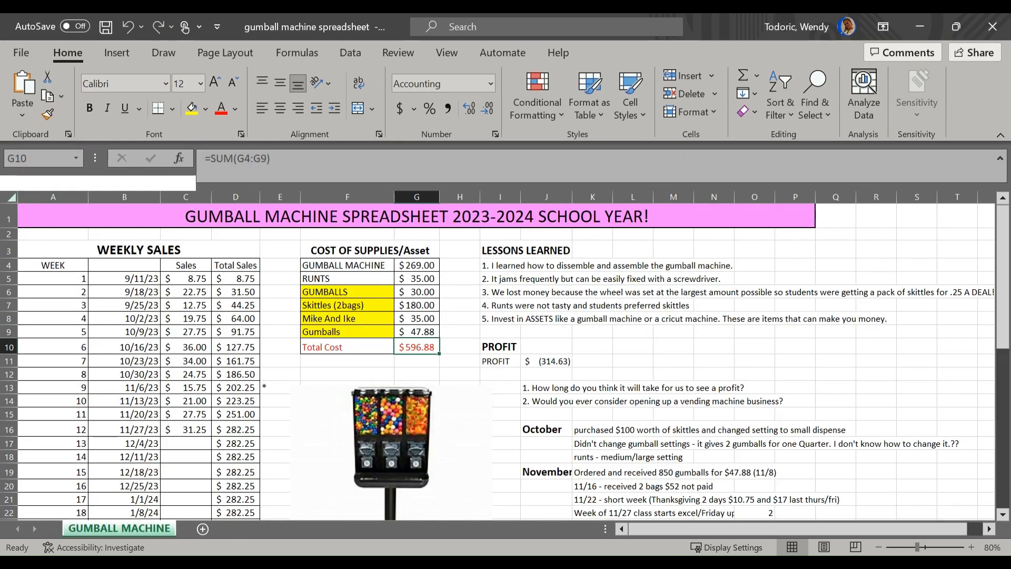
pyautogui.scroll(-3)
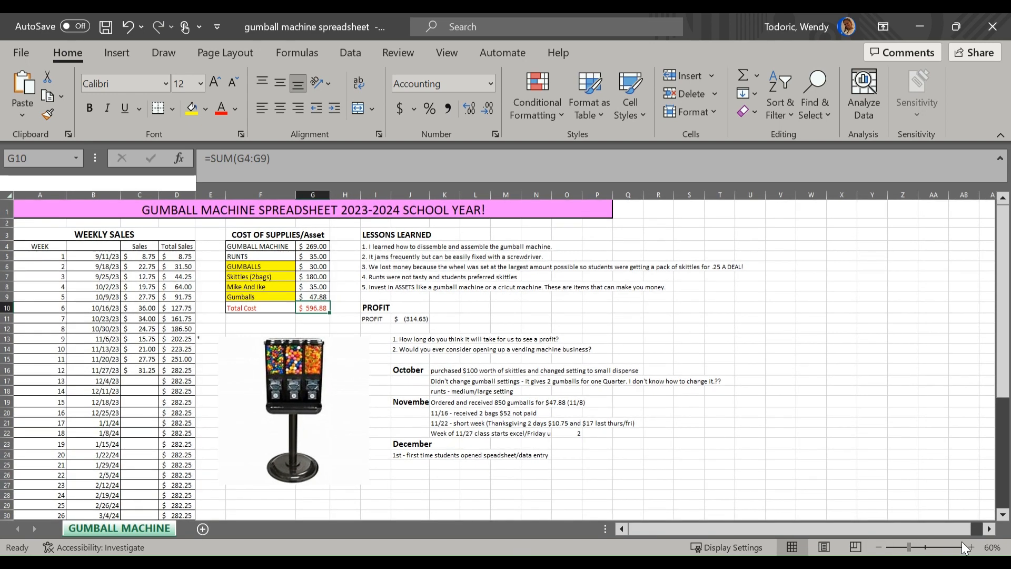
pyautogui.click(992, 547)
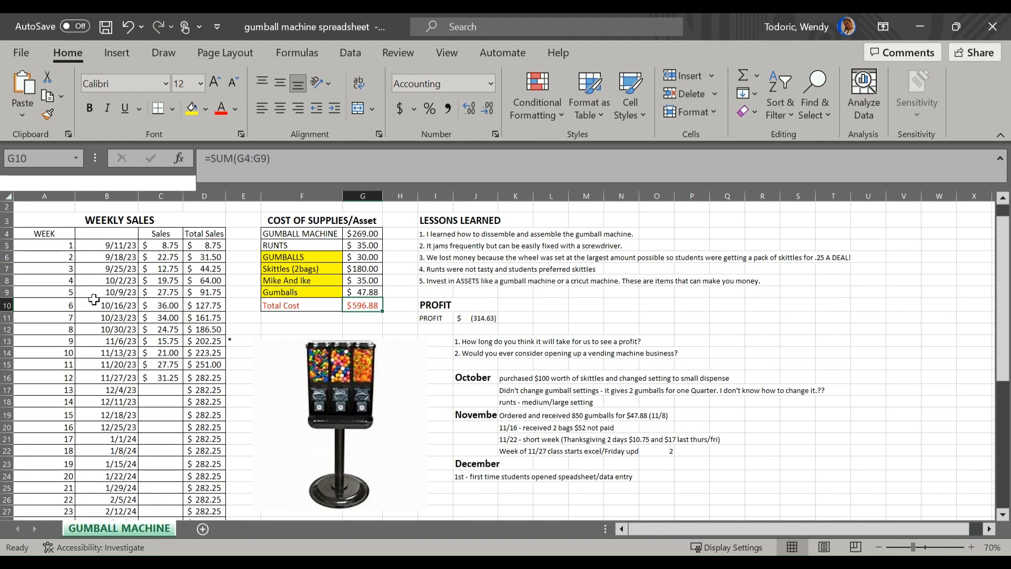
pyautogui.click(107, 245)
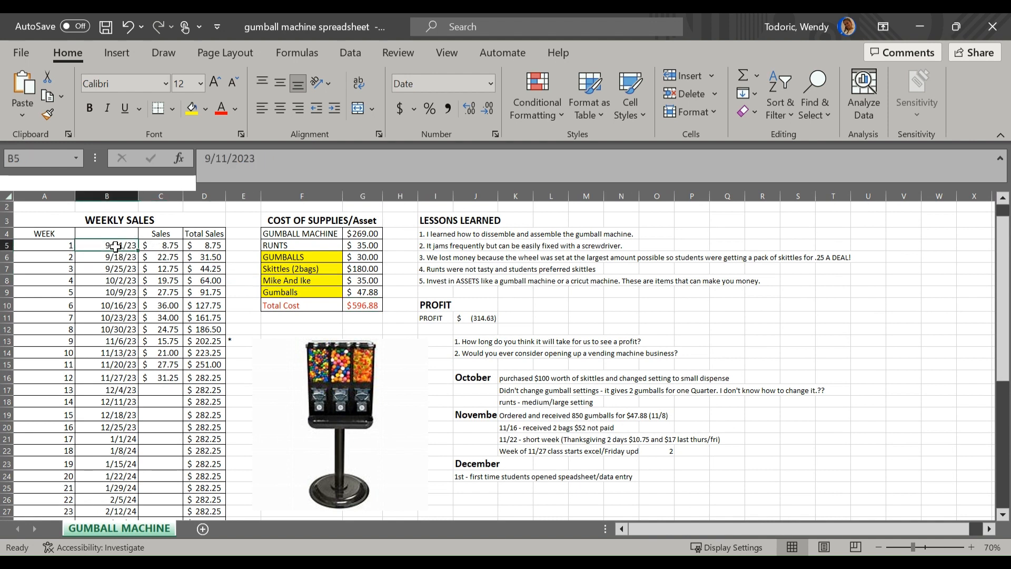
pyautogui.moveTo(143, 246)
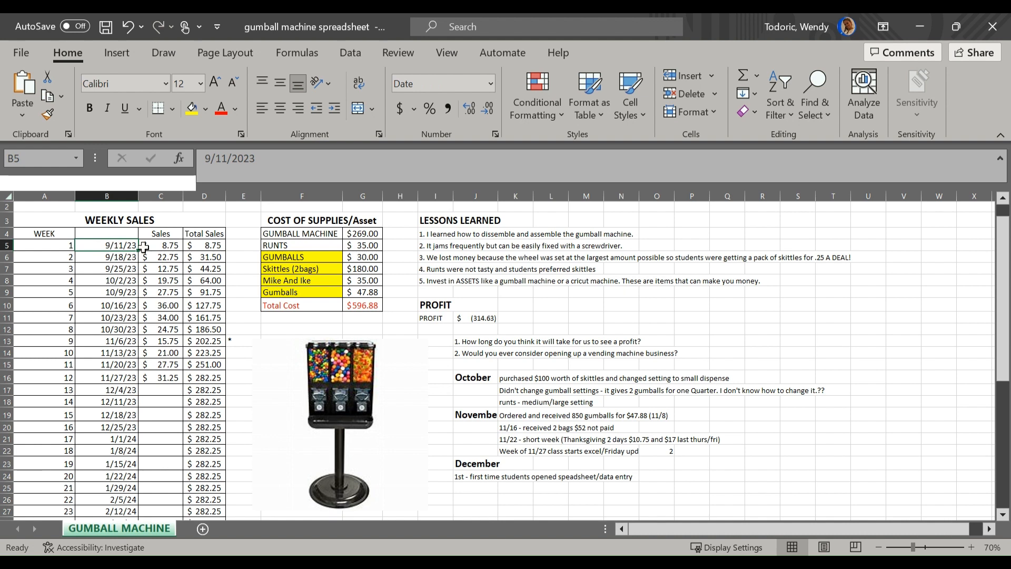
pyautogui.click(160, 246)
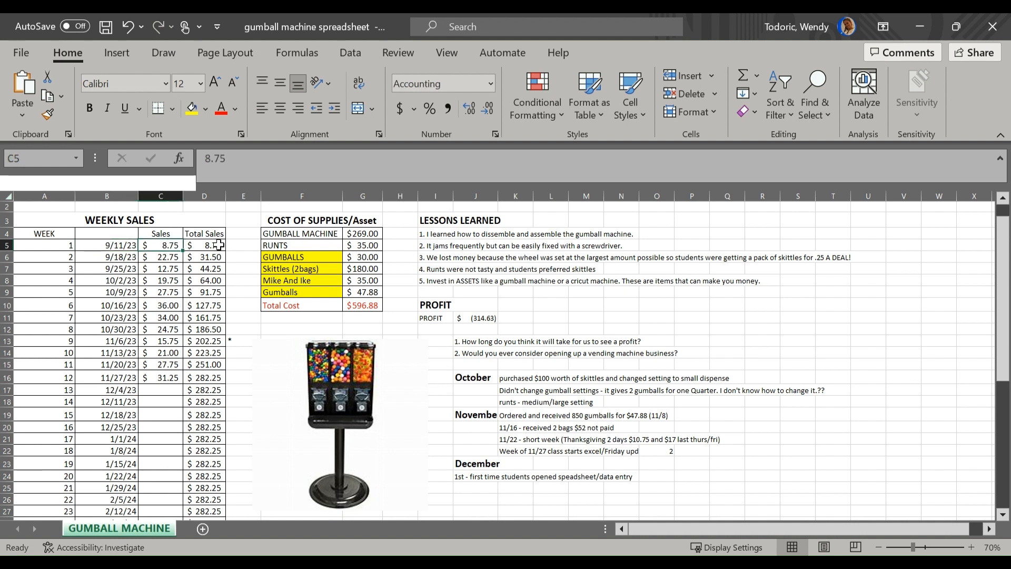
pyautogui.click(204, 245)
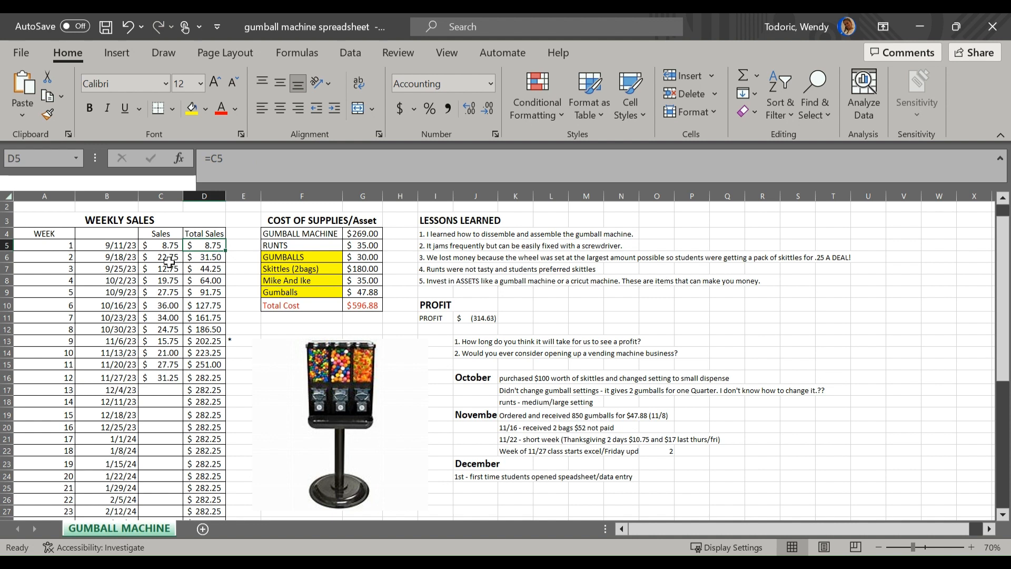
pyautogui.click(160, 291)
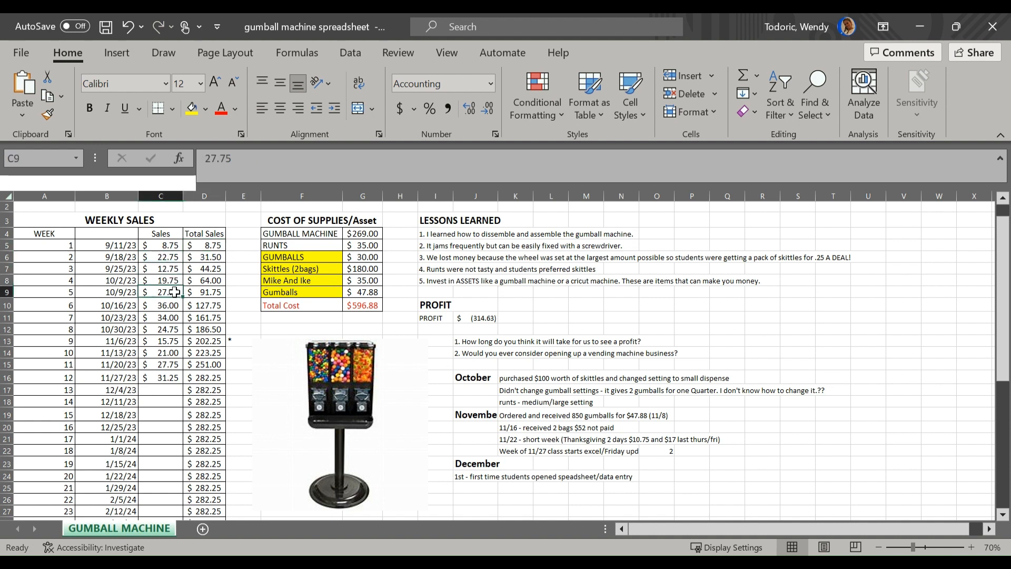
pyautogui.click(162, 317)
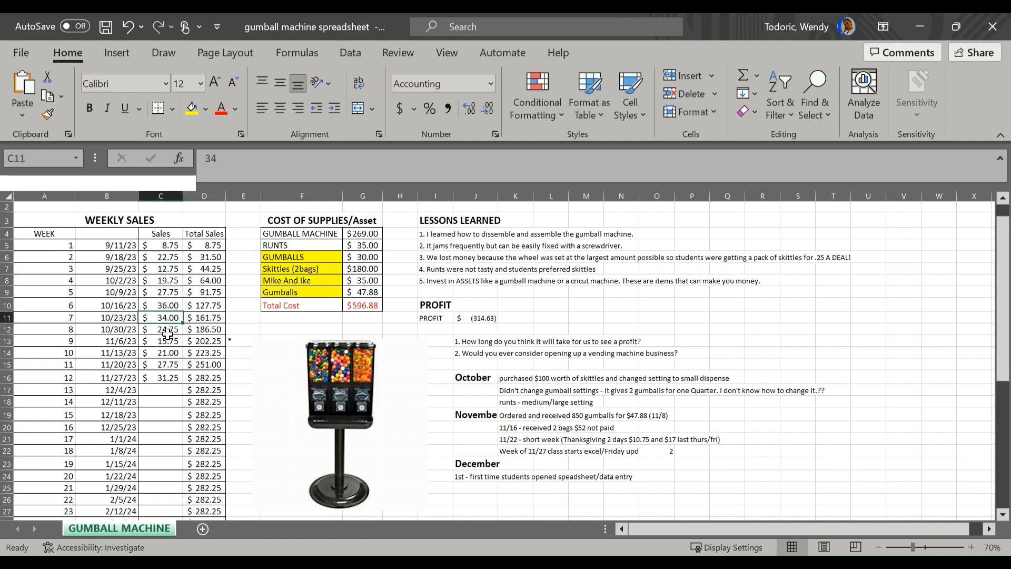
pyautogui.click(160, 306)
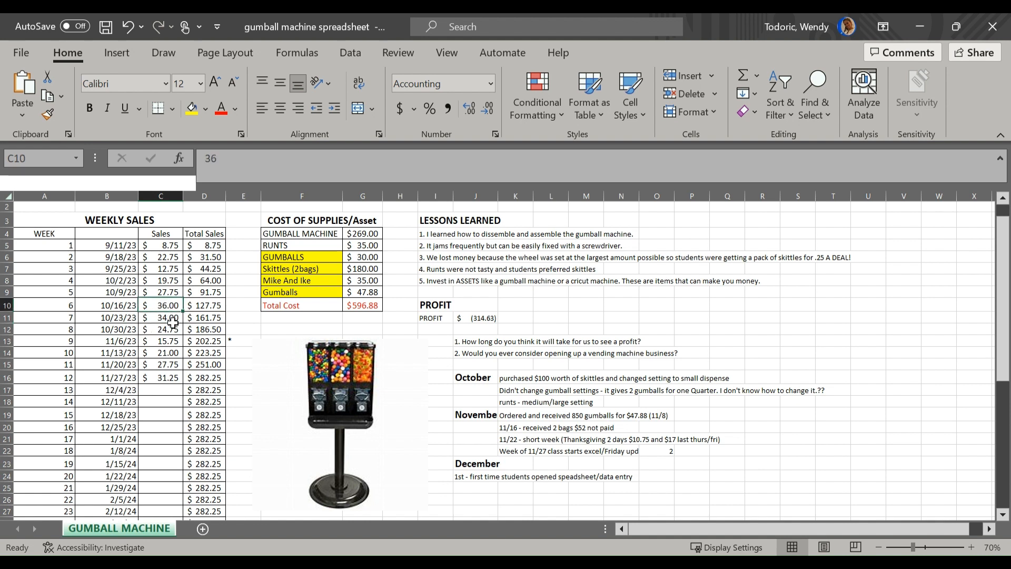
pyautogui.click(160, 377)
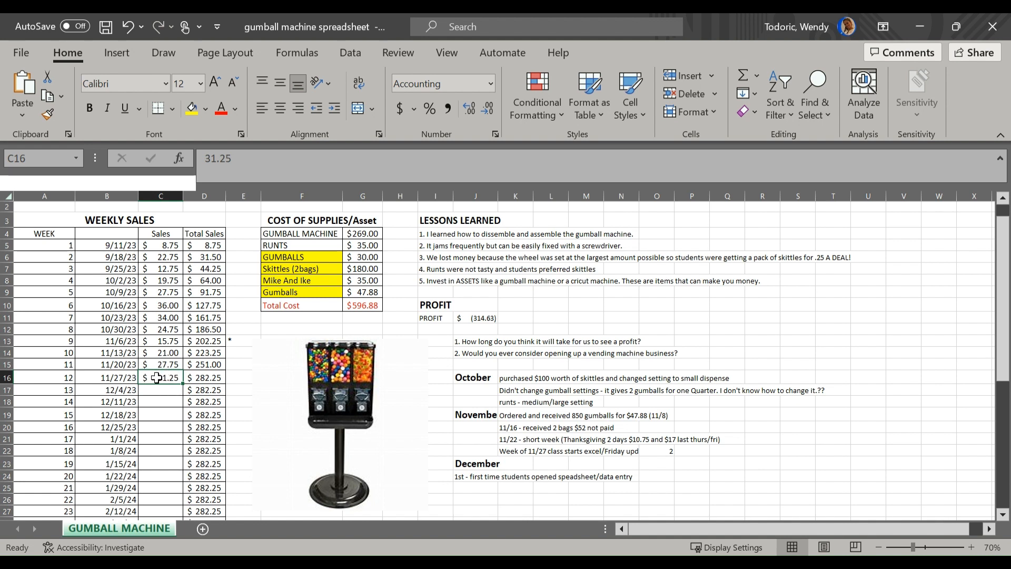
pyautogui.moveTo(152, 377)
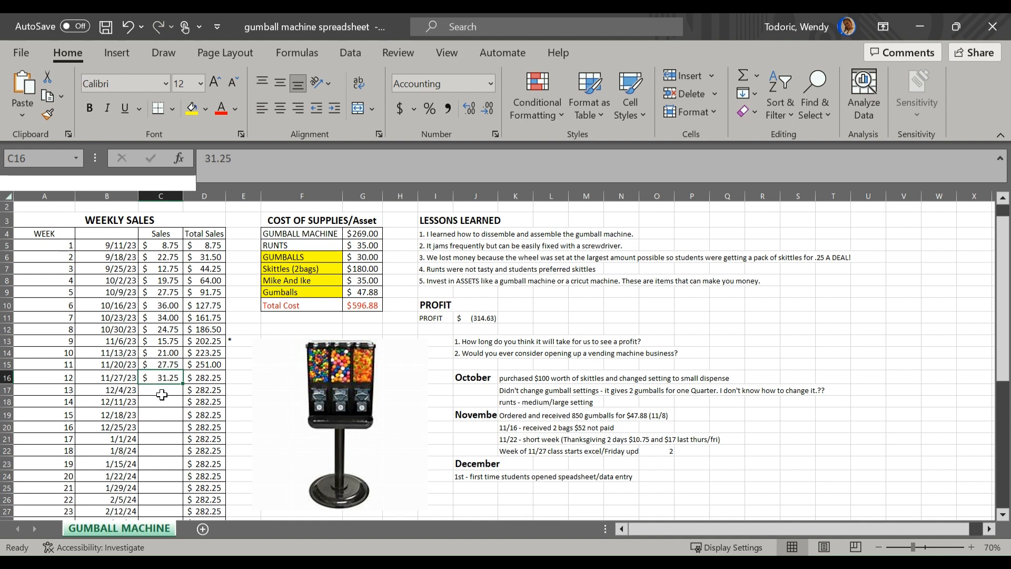
pyautogui.click(118, 390)
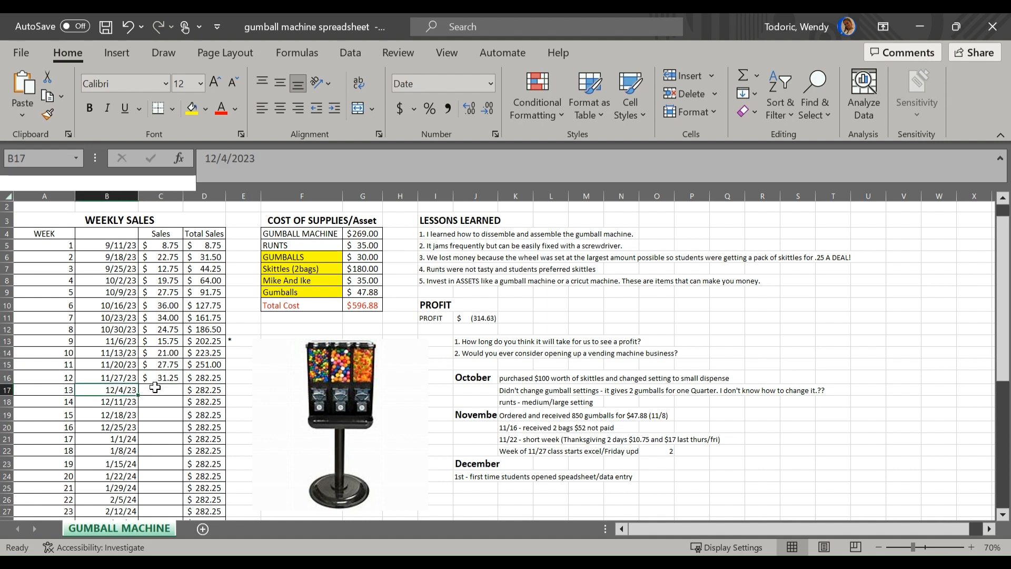
pyautogui.click(160, 390)
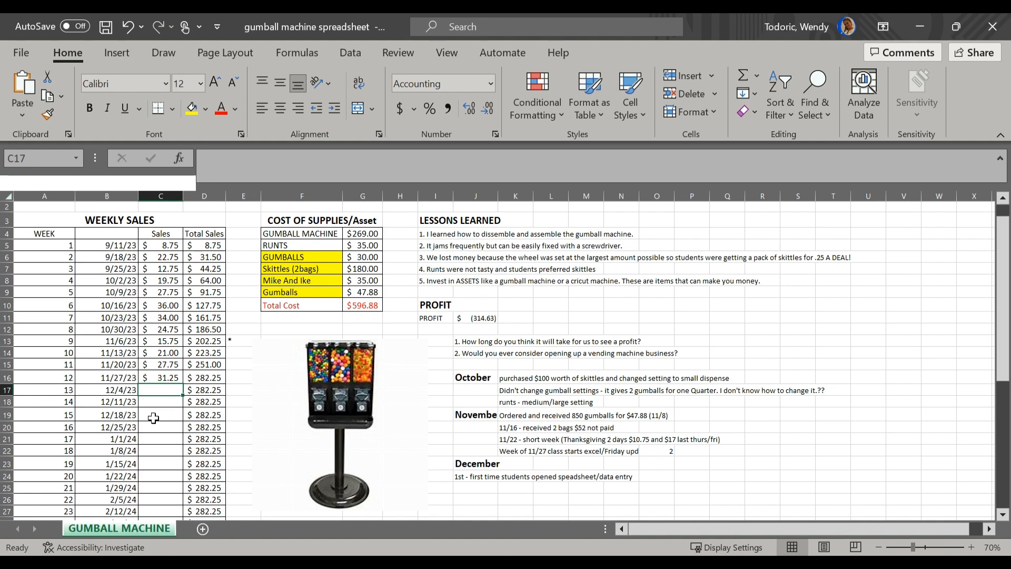
pyautogui.scroll(-3)
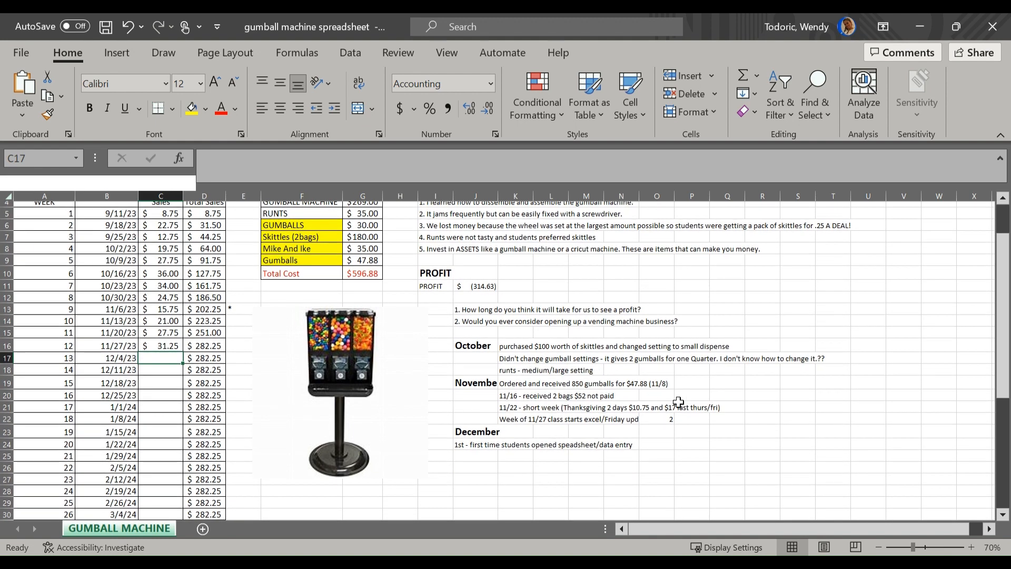
pyautogui.scroll(3)
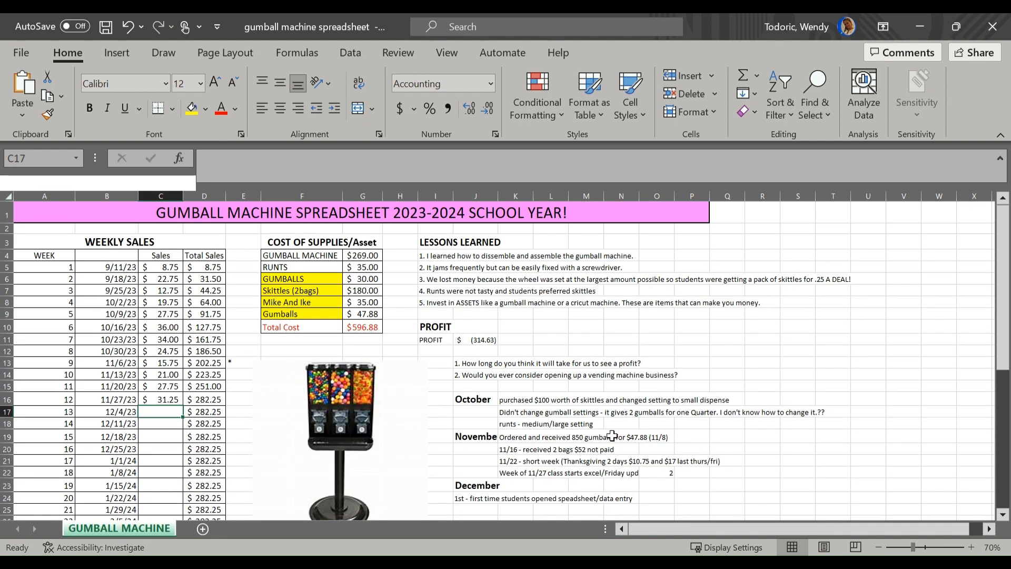
pyautogui.moveTo(521, 334)
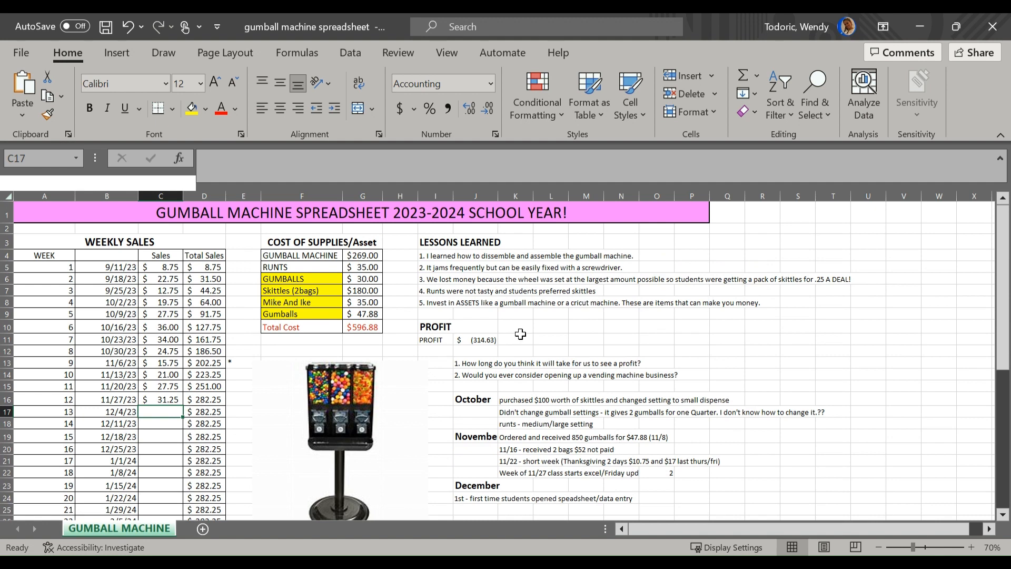